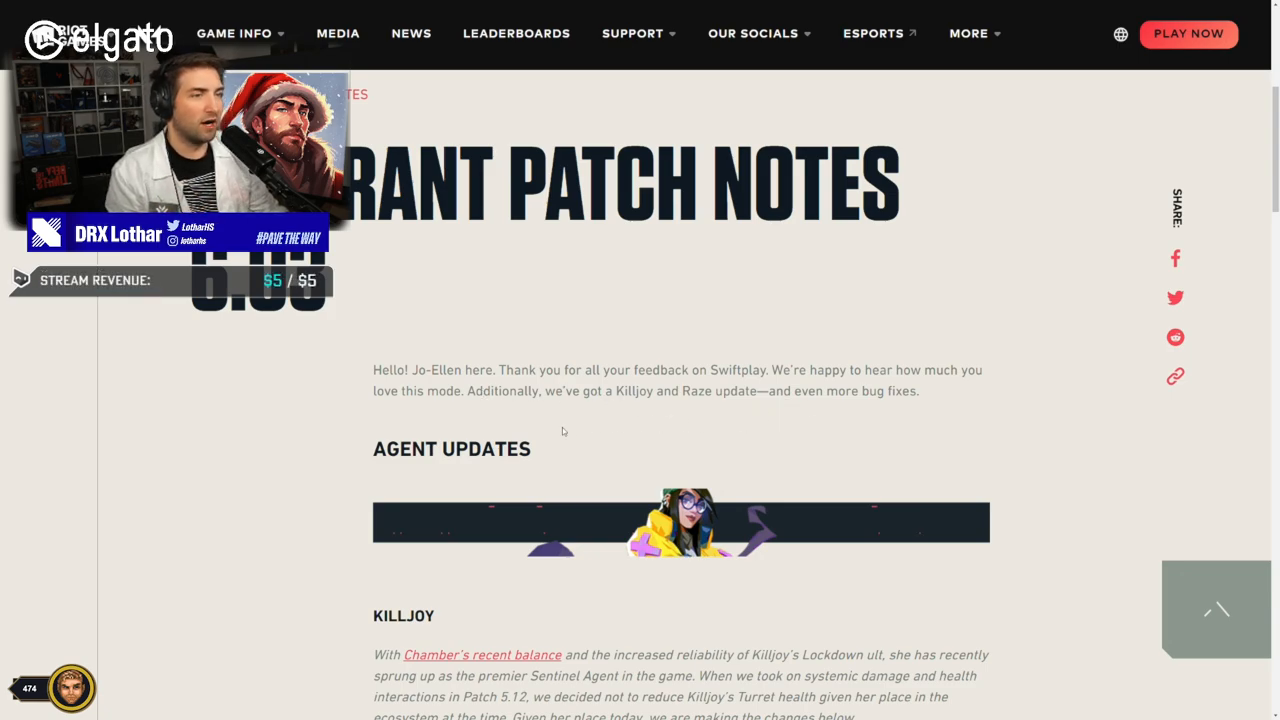
Scroll from the patch introduction down to Killjoy's Turret health and Lockdown cost changes
{"action": "scroll", "scroll_direction": "down", "scroll_amount": 3}
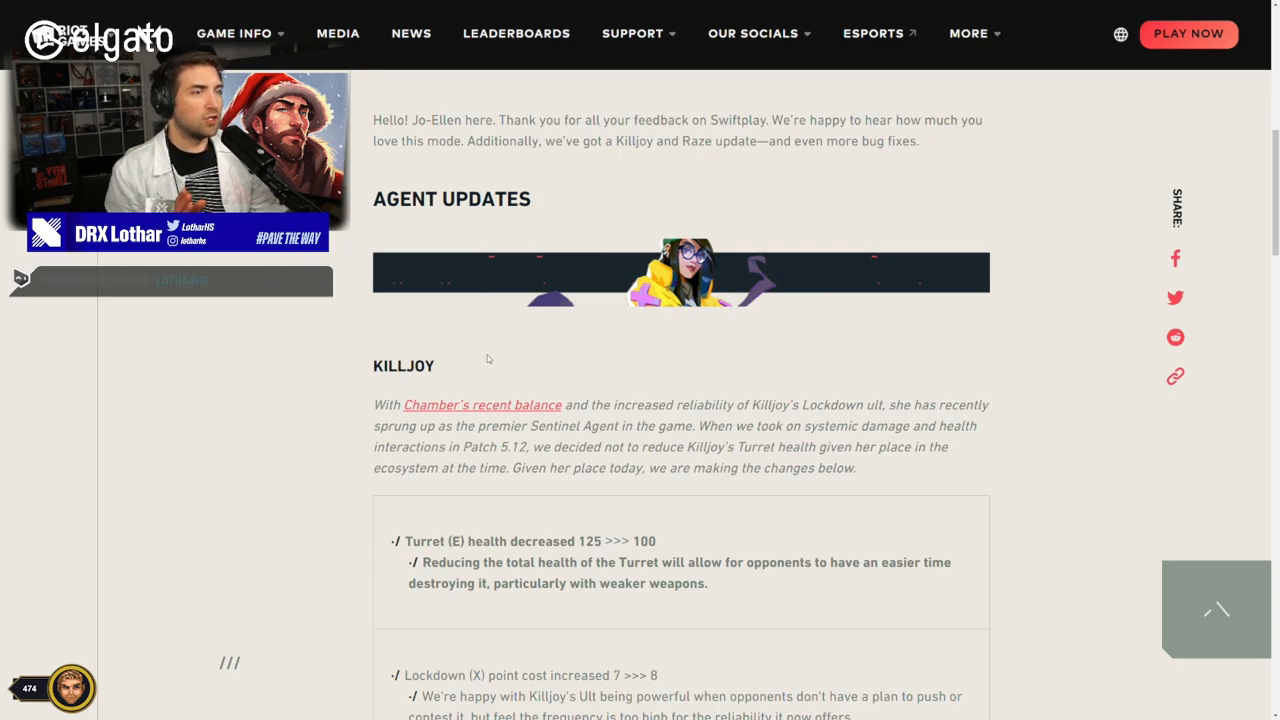
{"action": "scroll", "scroll_direction": "down", "scroll_amount": 3}
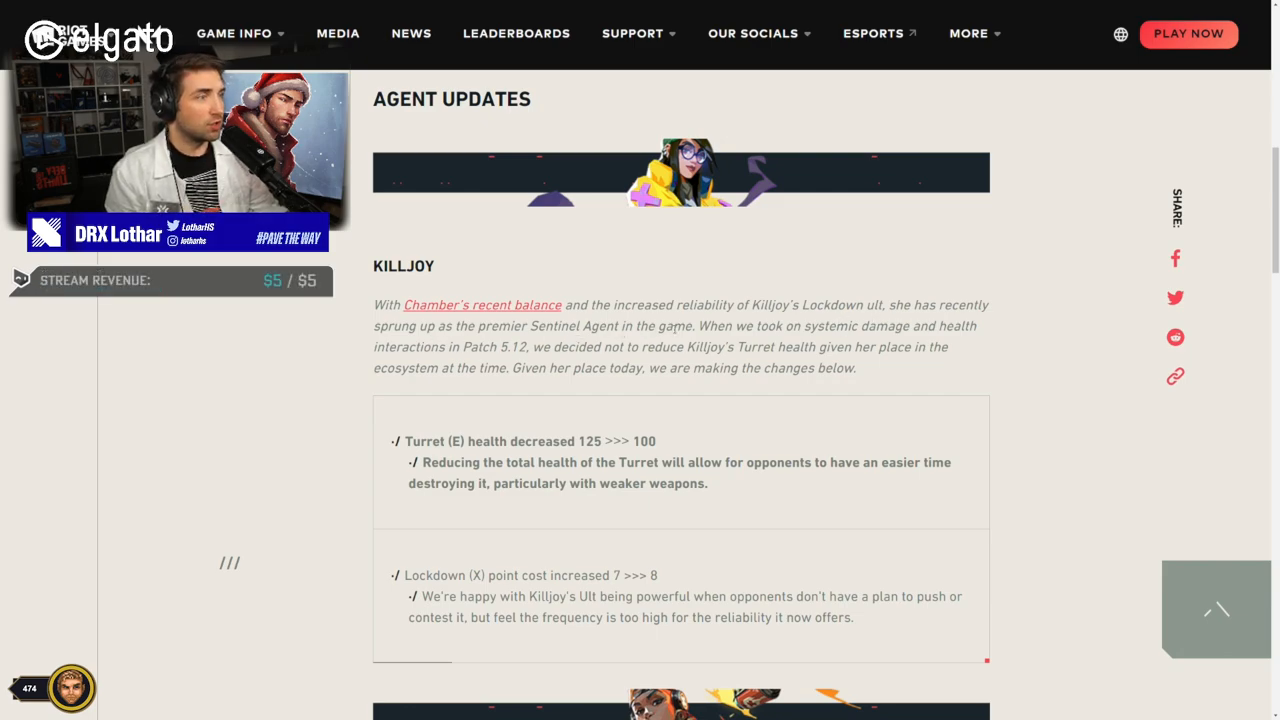
{"action": "mouse_move", "coordinate": [920, 340]}
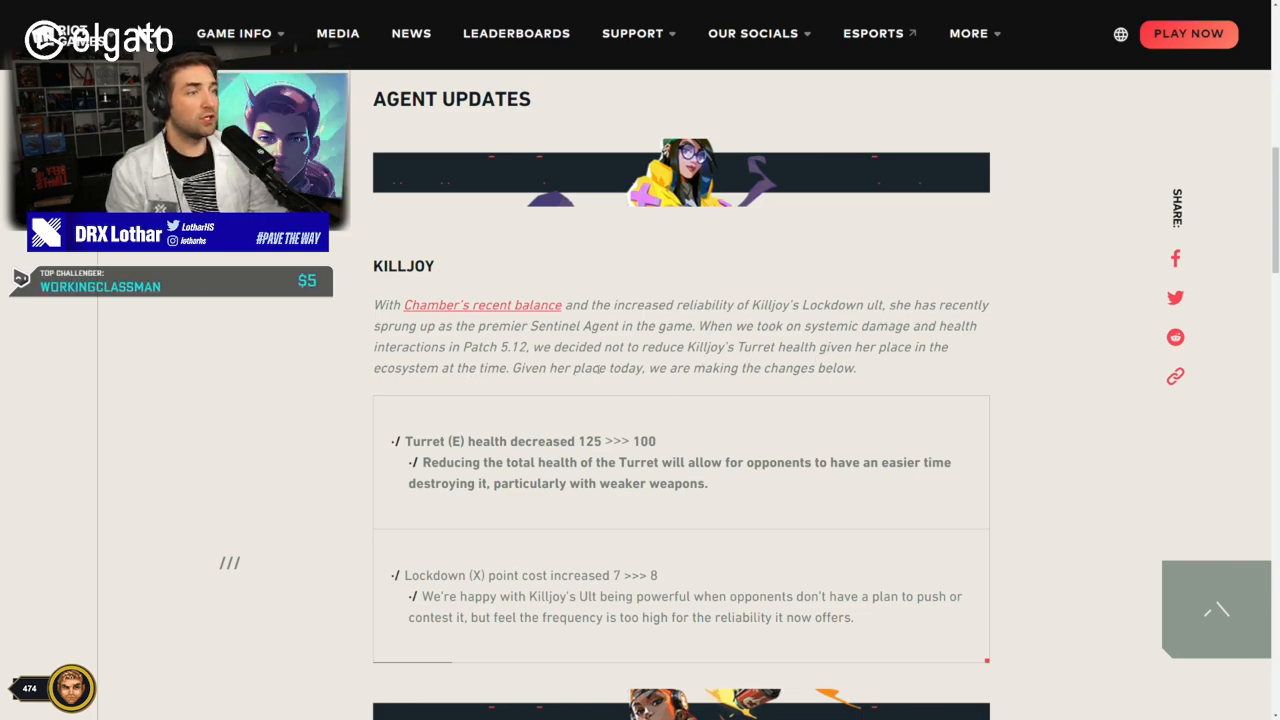
{"action": "scroll", "scroll_direction": "down", "scroll_amount": 3}
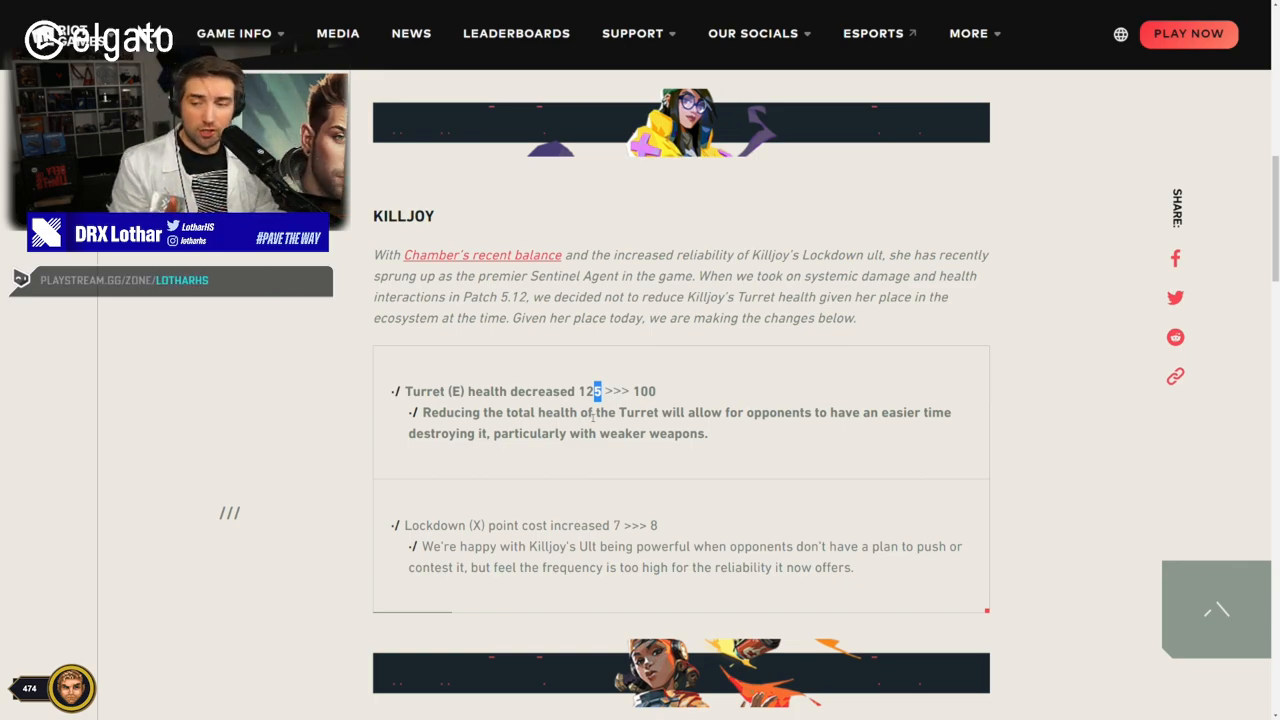
{"action": "scroll", "scroll_direction": "down", "scroll_amount": 3}
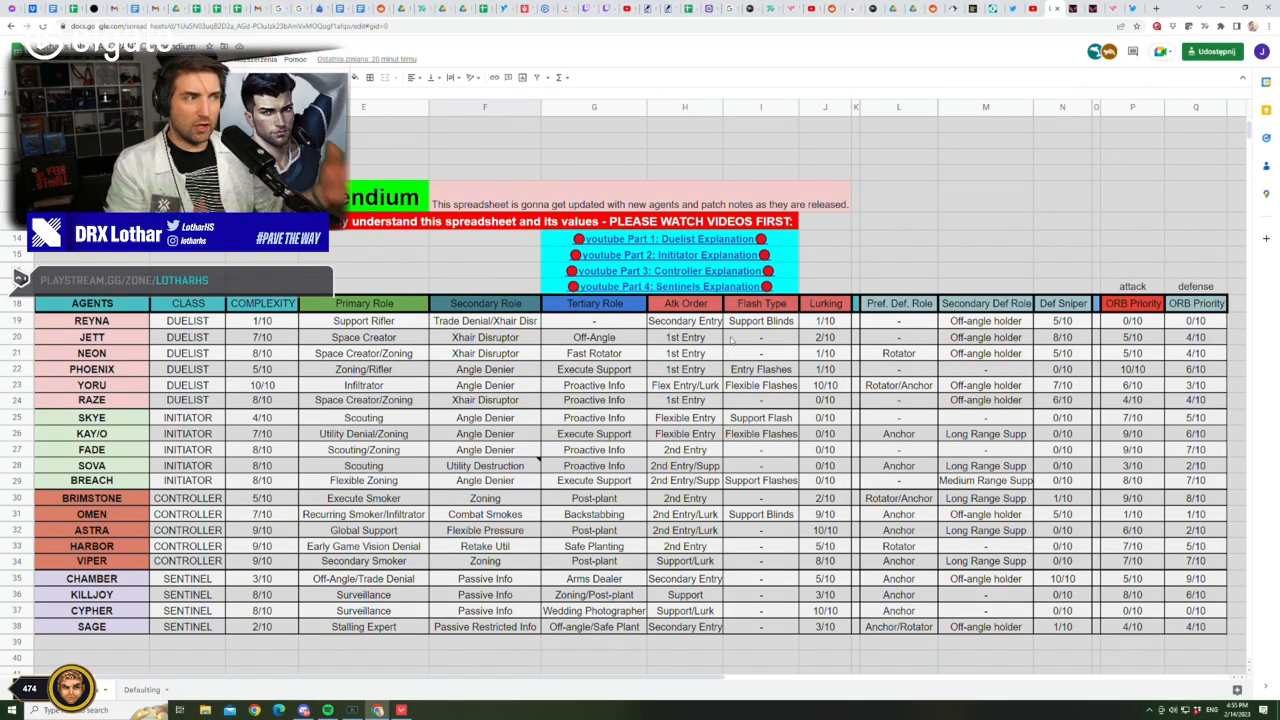
{"action": "mouse_move", "coordinate": [1143, 468]}
{"action": "type", "text": "5"}
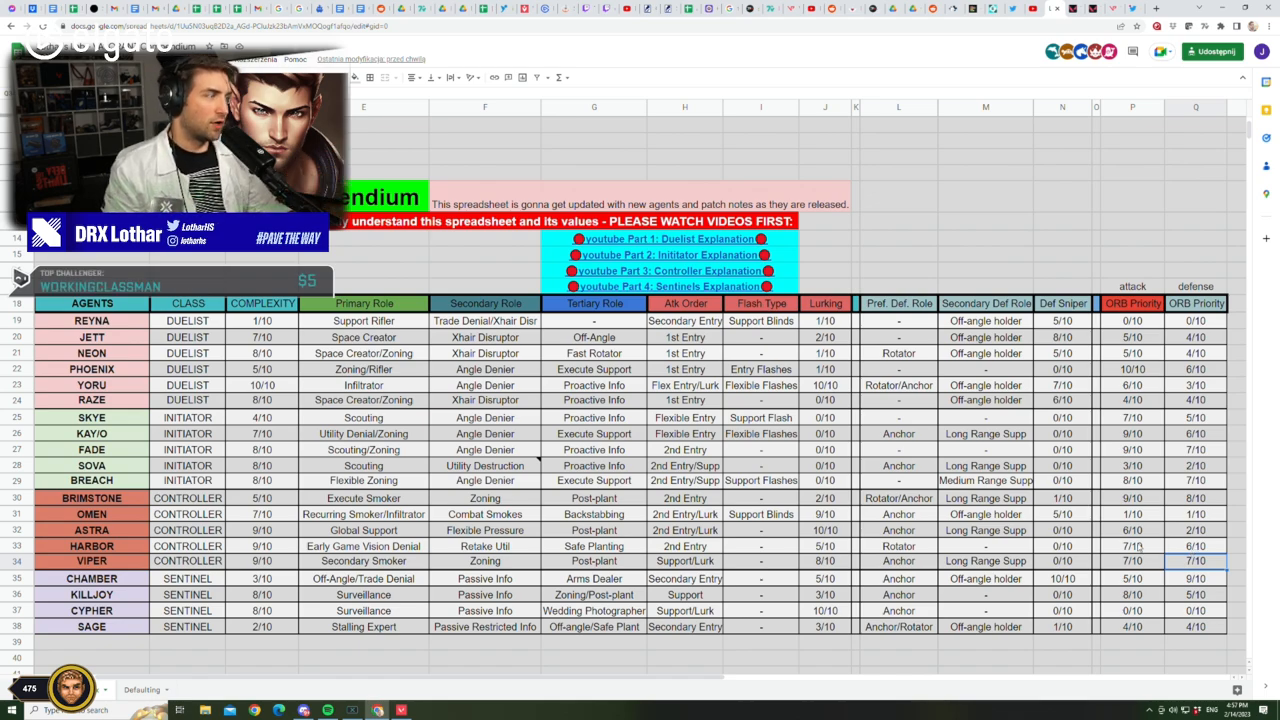
Bring up the agent compendium spreadsheet to review each agent's class, complexity and roles
{"action": "left_click", "coordinate": [1132, 433]}
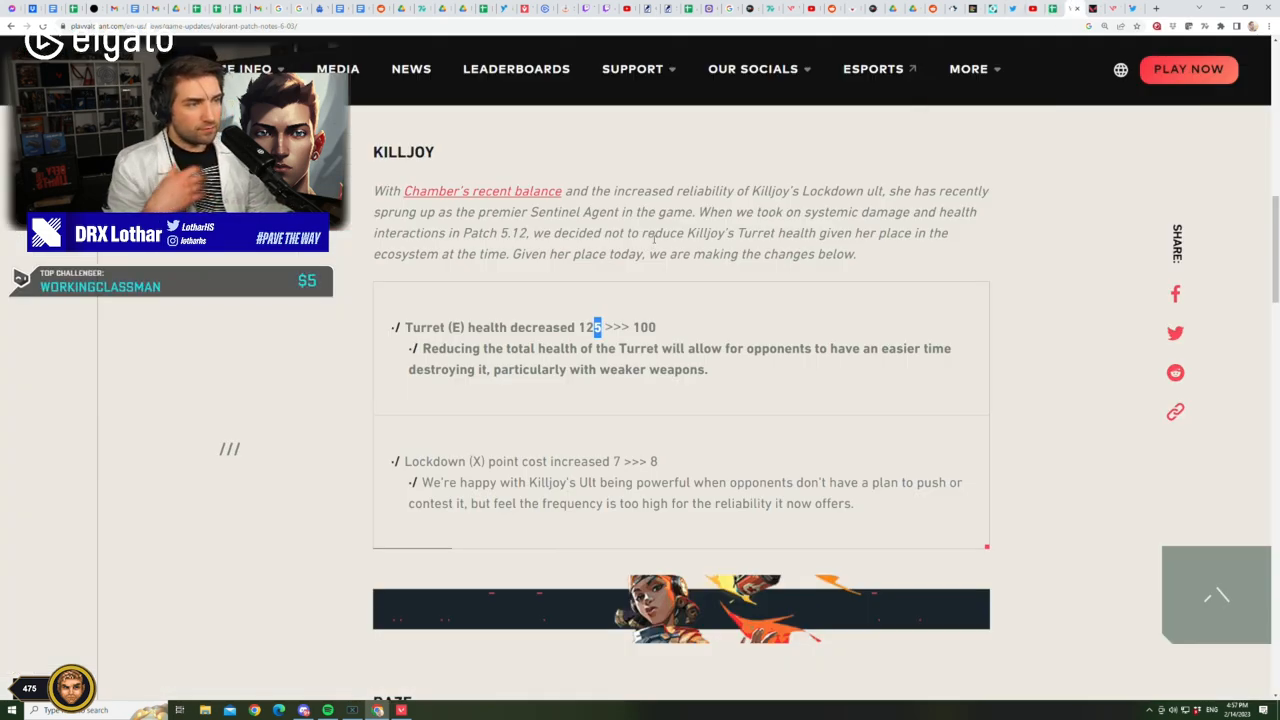
Scroll past Killjoy to Raze's Boom Bot duration cut from 10s to 5s
{"action": "scroll", "scroll_direction": "down", "scroll_amount": 3}
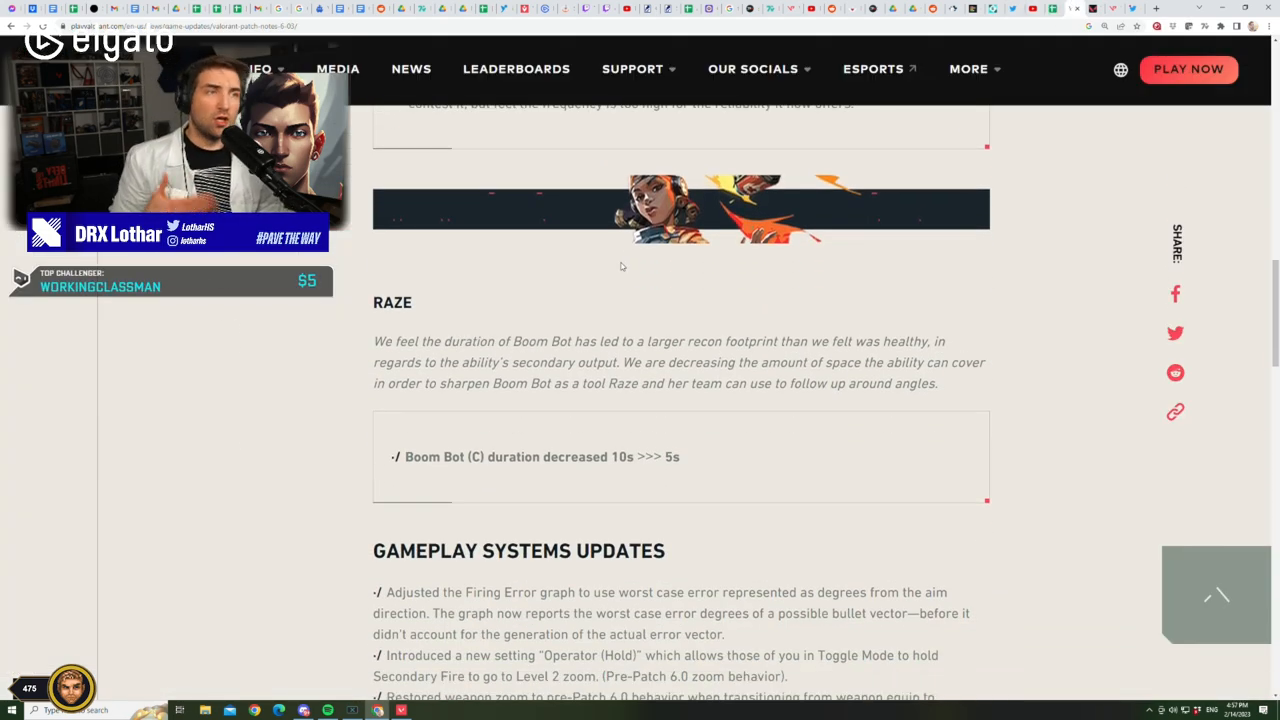
{"action": "scroll", "scroll_direction": "down", "scroll_amount": 3}
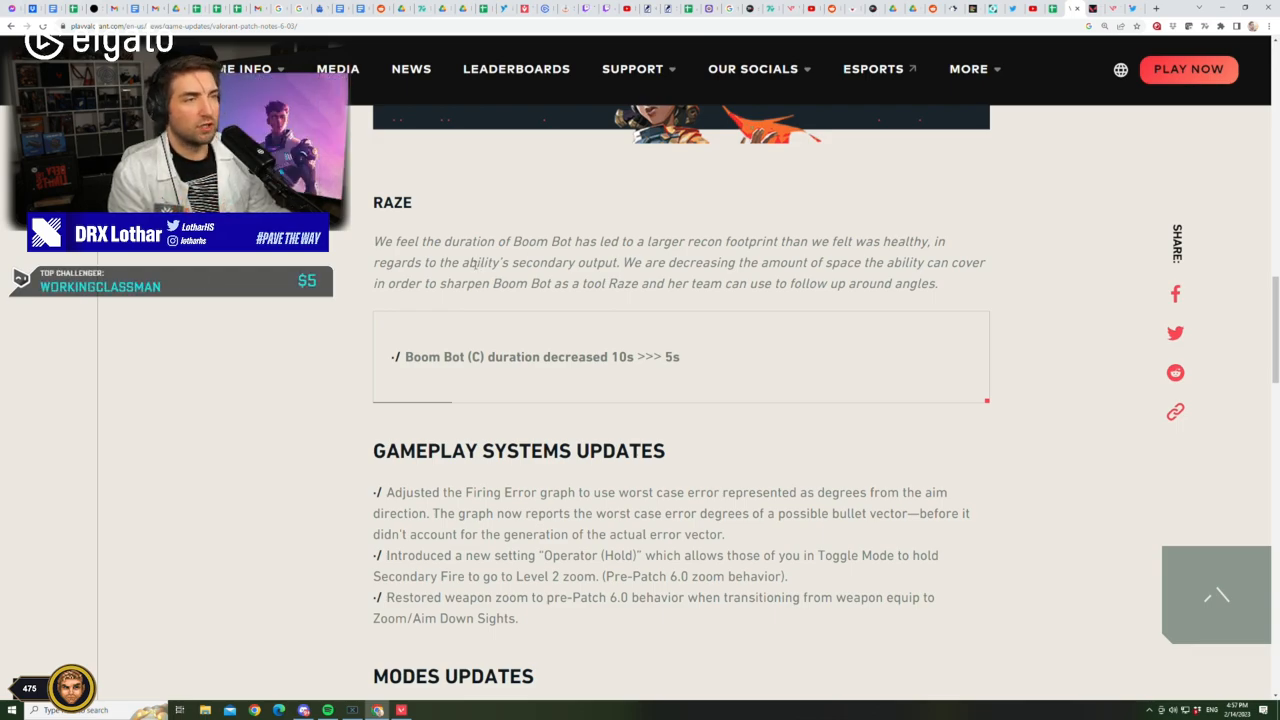
{"action": "mouse_move", "coordinate": [555, 276]}
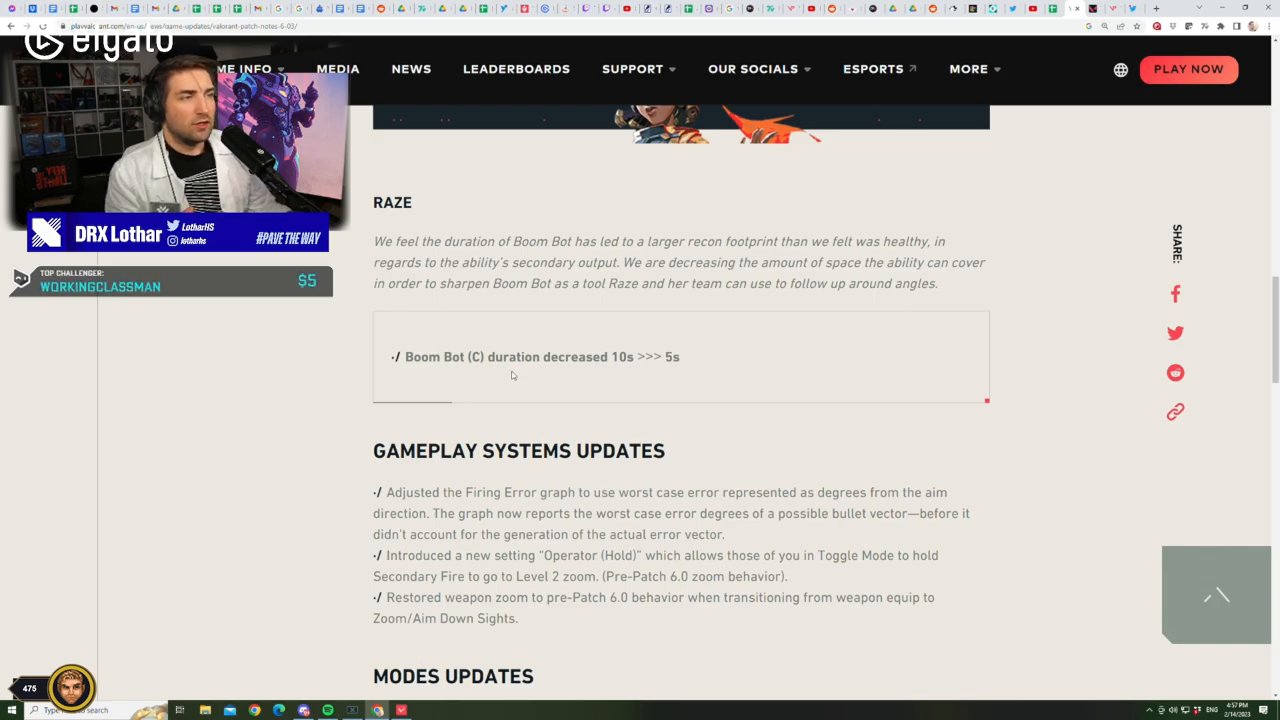
{"action": "mouse_move", "coordinate": [637, 380]}
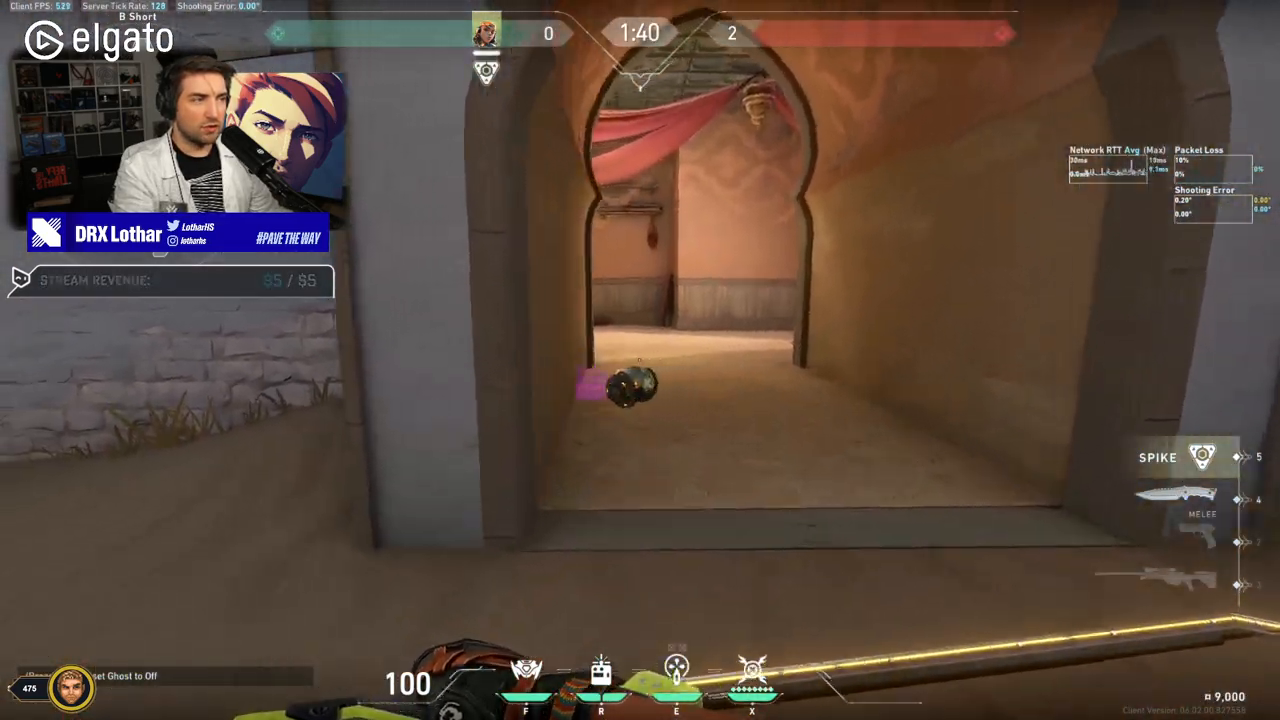
{"action": "mouse_move", "coordinate": [640, 360]}
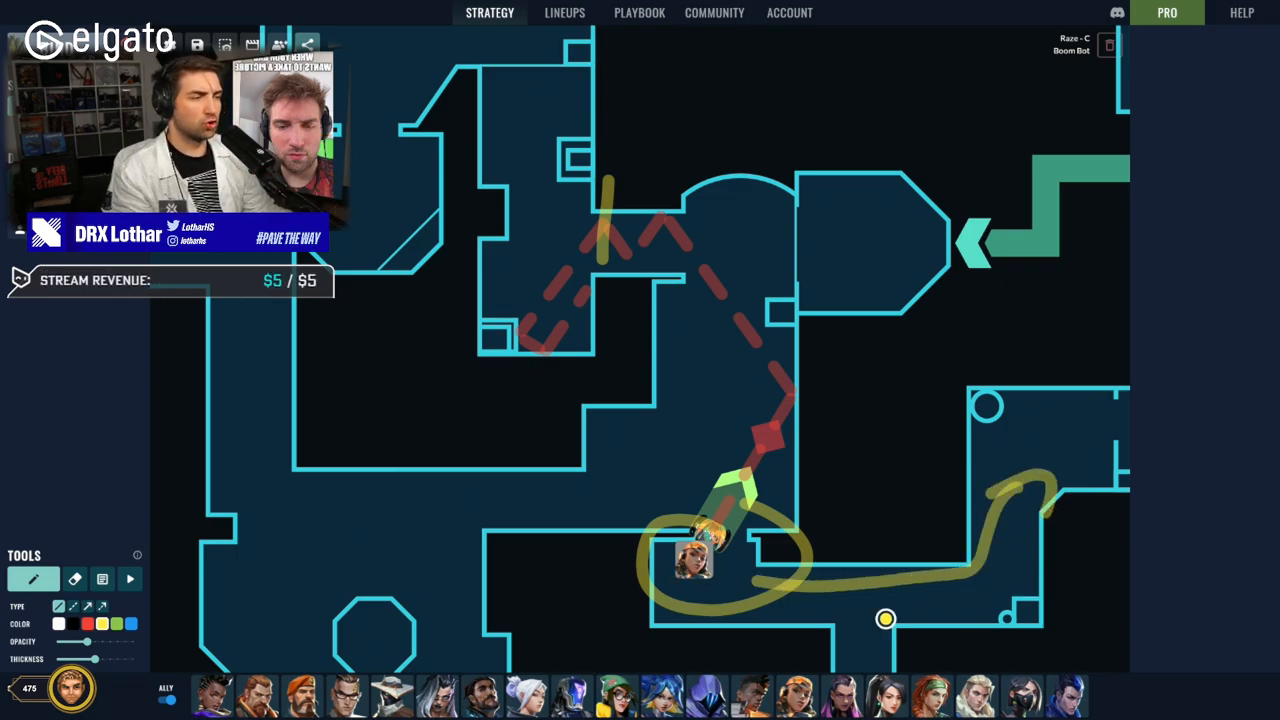
Draw yellow Boom Bot routes along the bottom corridor, left of Raze, and up to the top wall
{"action": "left_click_drag", "start_coordinate": [885, 618], "coordinate": [650, 540]}
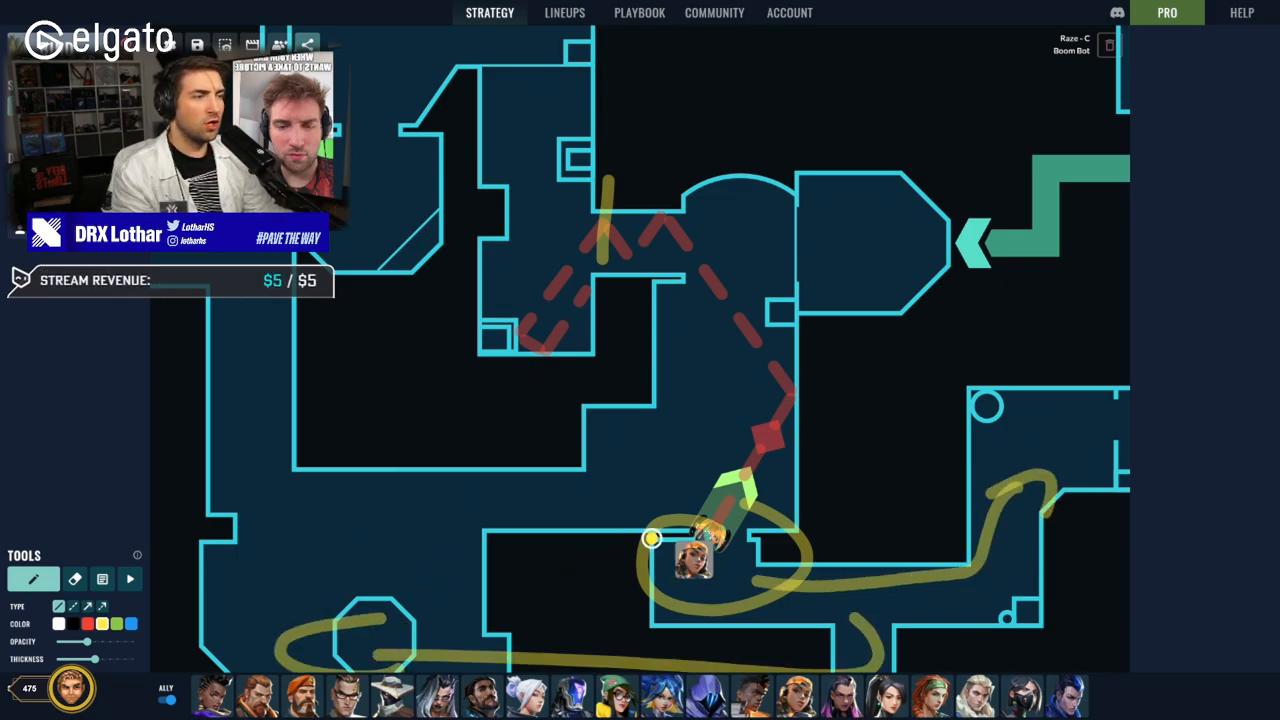
{"action": "left_click_drag", "start_coordinate": [650, 538], "coordinate": [495, 521]}
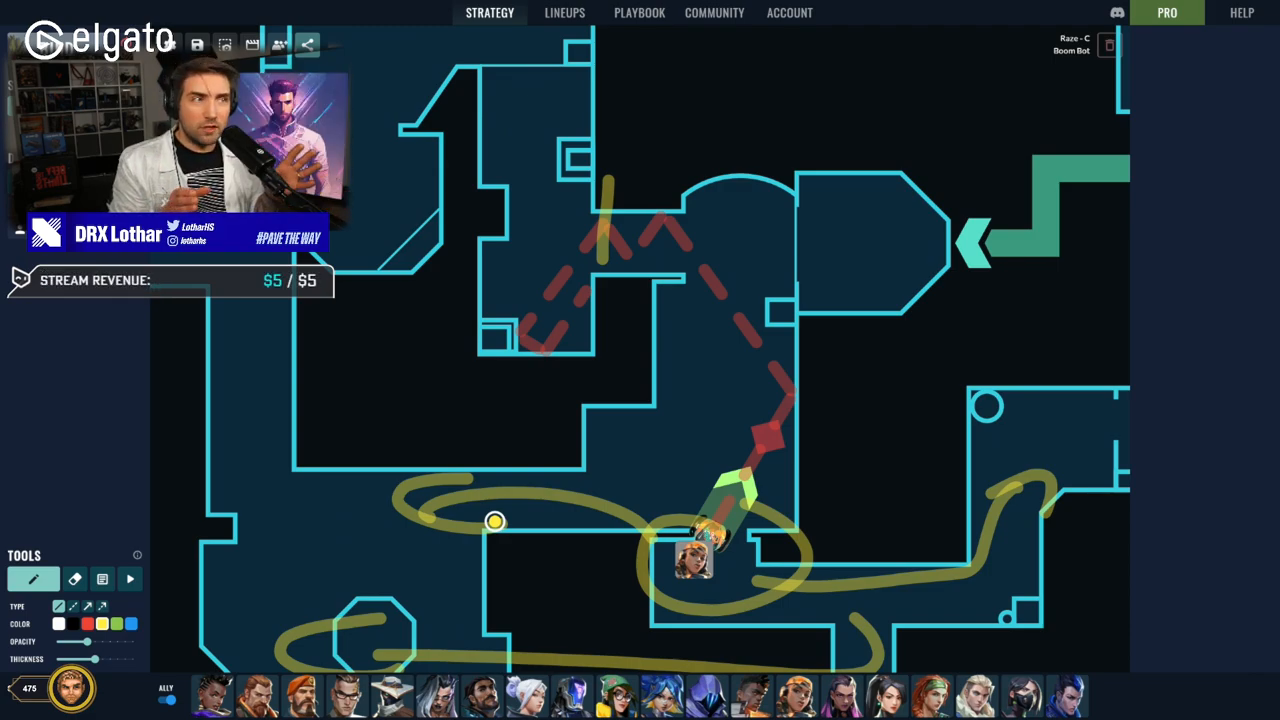
{"action": "left_click_drag", "start_coordinate": [495, 522], "coordinate": [491, 458]}
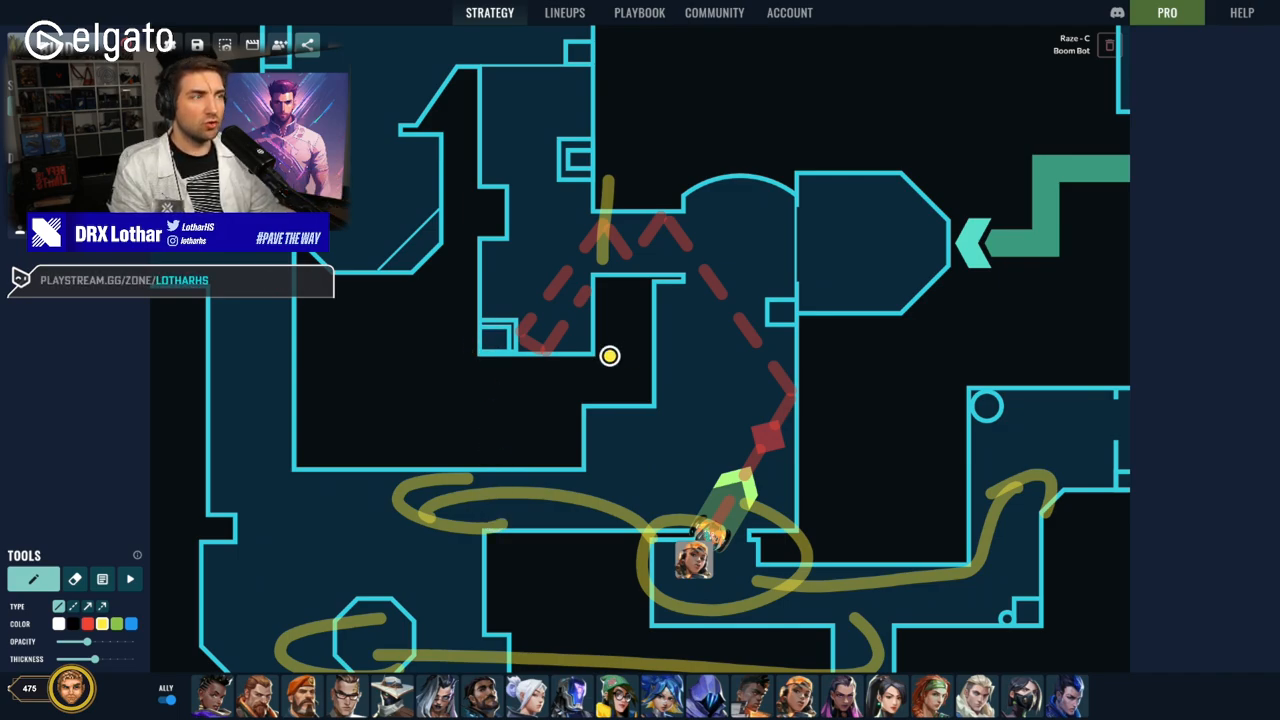
{"action": "left_click_drag", "start_coordinate": [610, 356], "coordinate": [697, 320]}
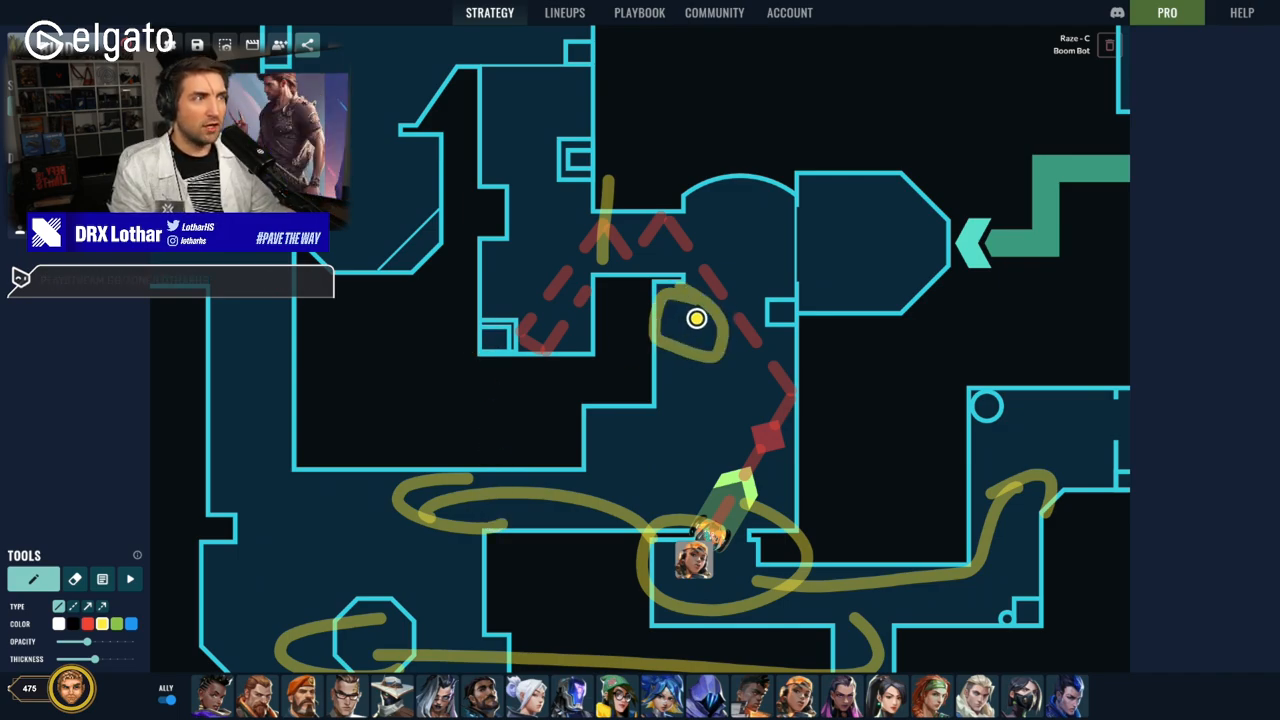
{"action": "left_click_drag", "start_coordinate": [697, 318], "coordinate": [657, 222]}
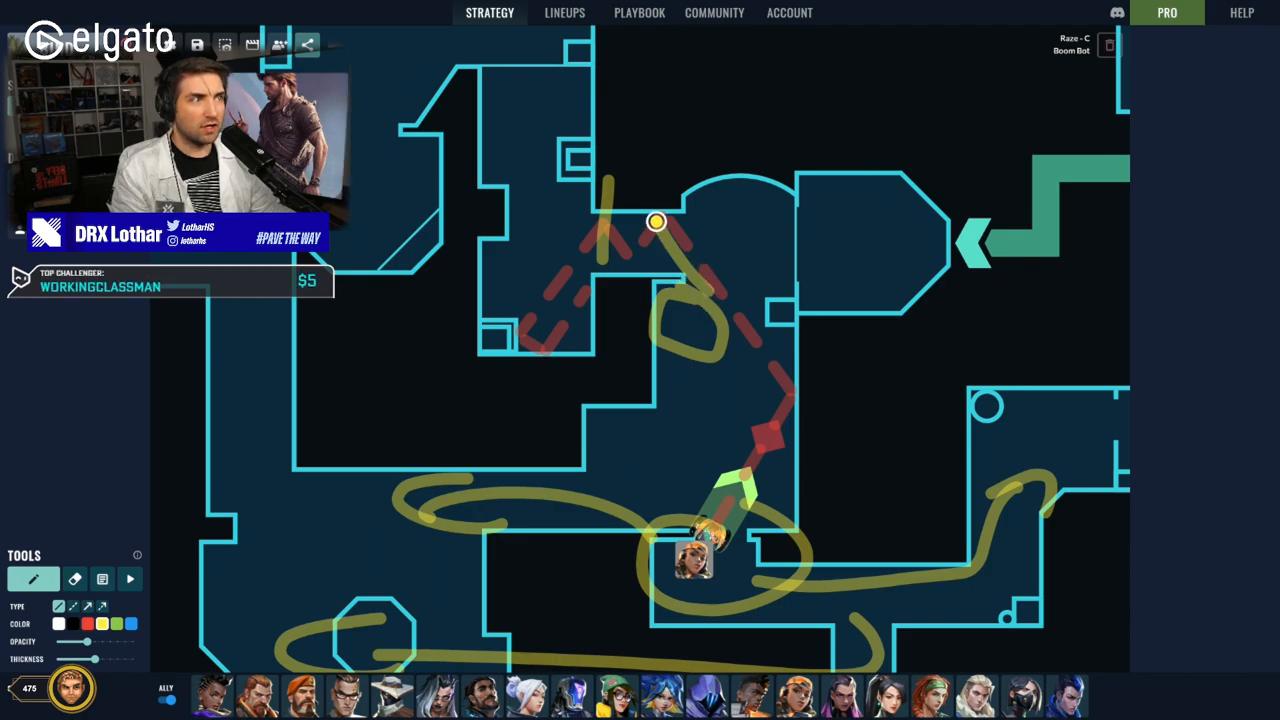
{"action": "left_click_drag", "start_coordinate": [656, 221], "coordinate": [668, 276]}
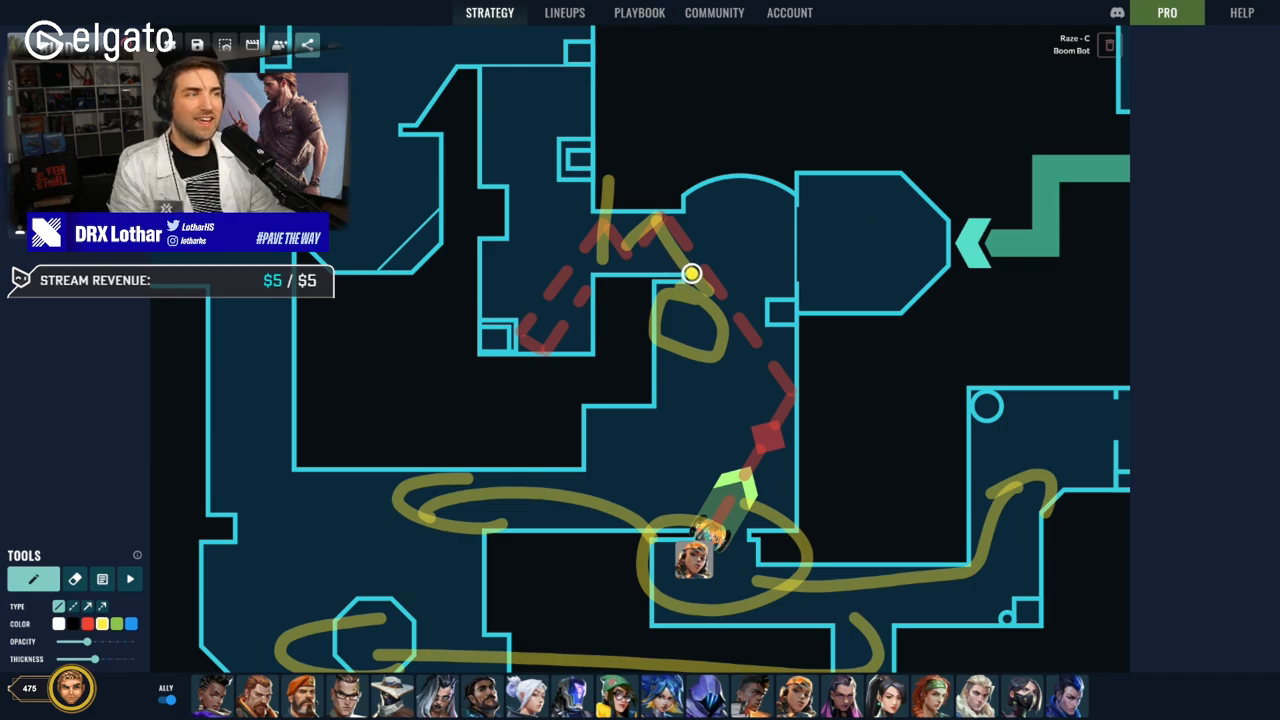
{"action": "left_click_drag", "start_coordinate": [693, 274], "coordinate": [648, 355]}
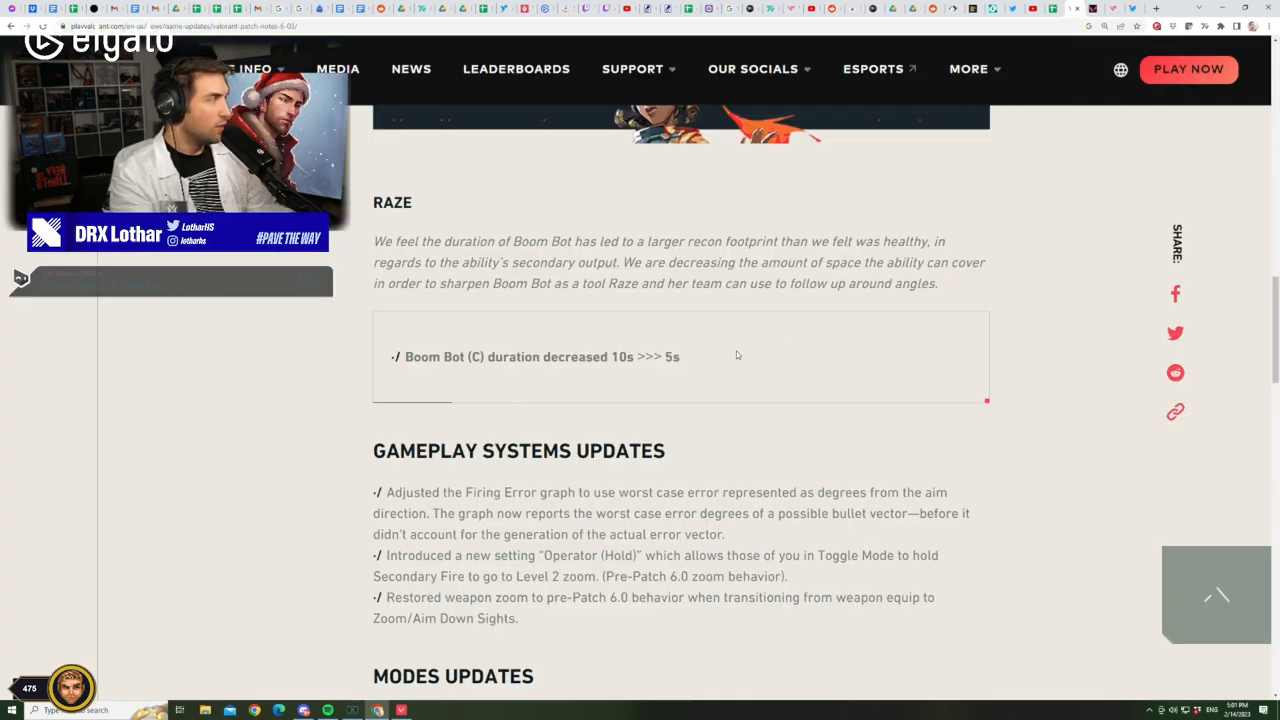
{"action": "scroll", "scroll_direction": "down", "scroll_amount": 3}
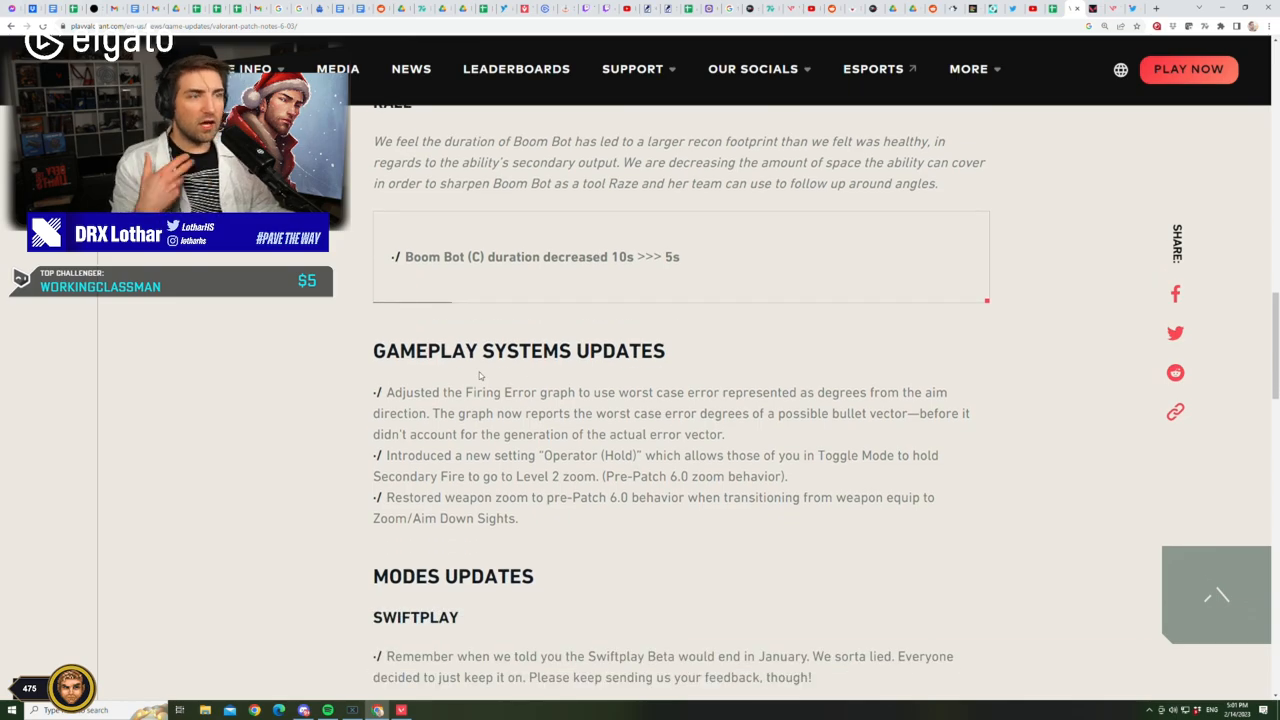
{"action": "mouse_move", "coordinate": [480, 376]}
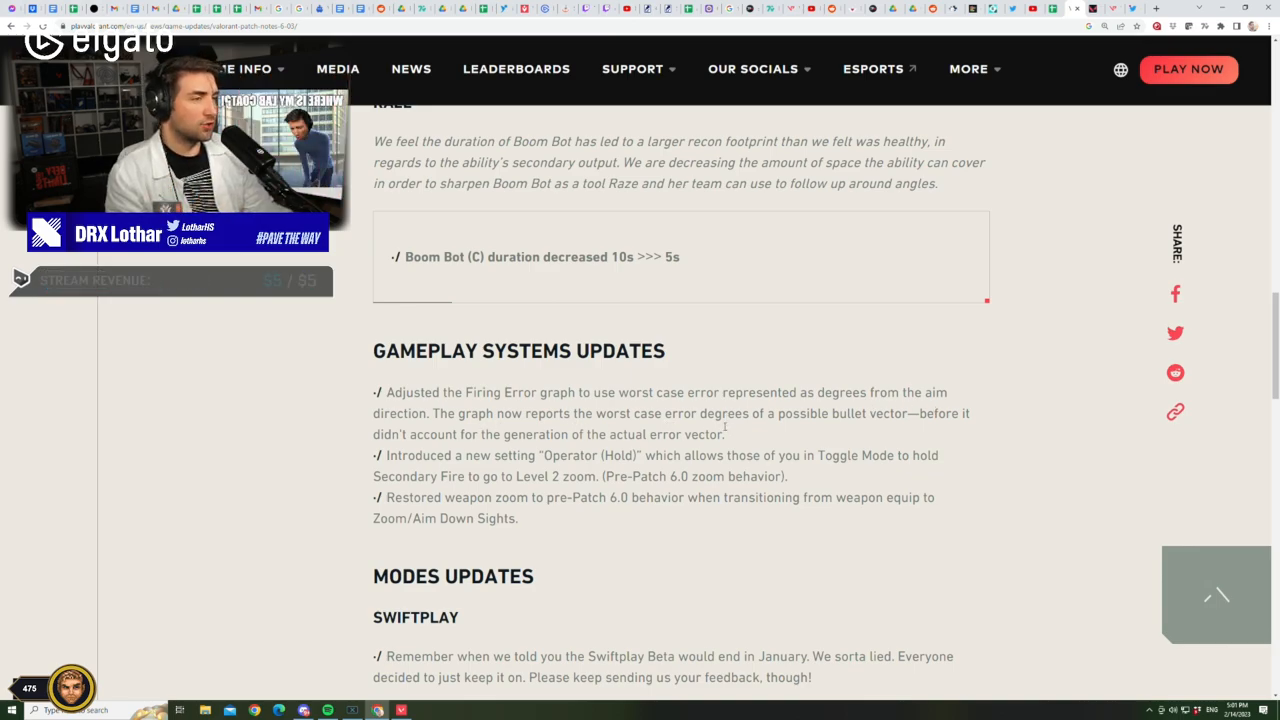
{"action": "mouse_move", "coordinate": [744, 438]}
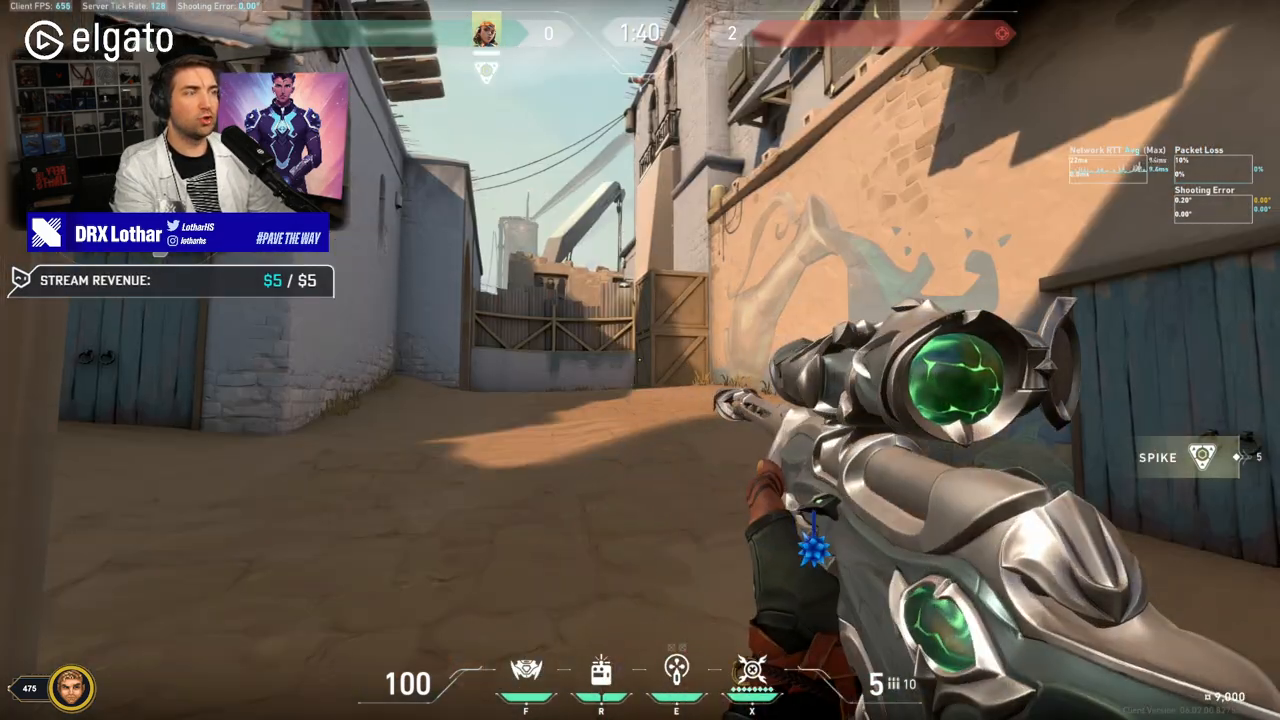
{"action": "right_click", "coordinate": [640, 360]}
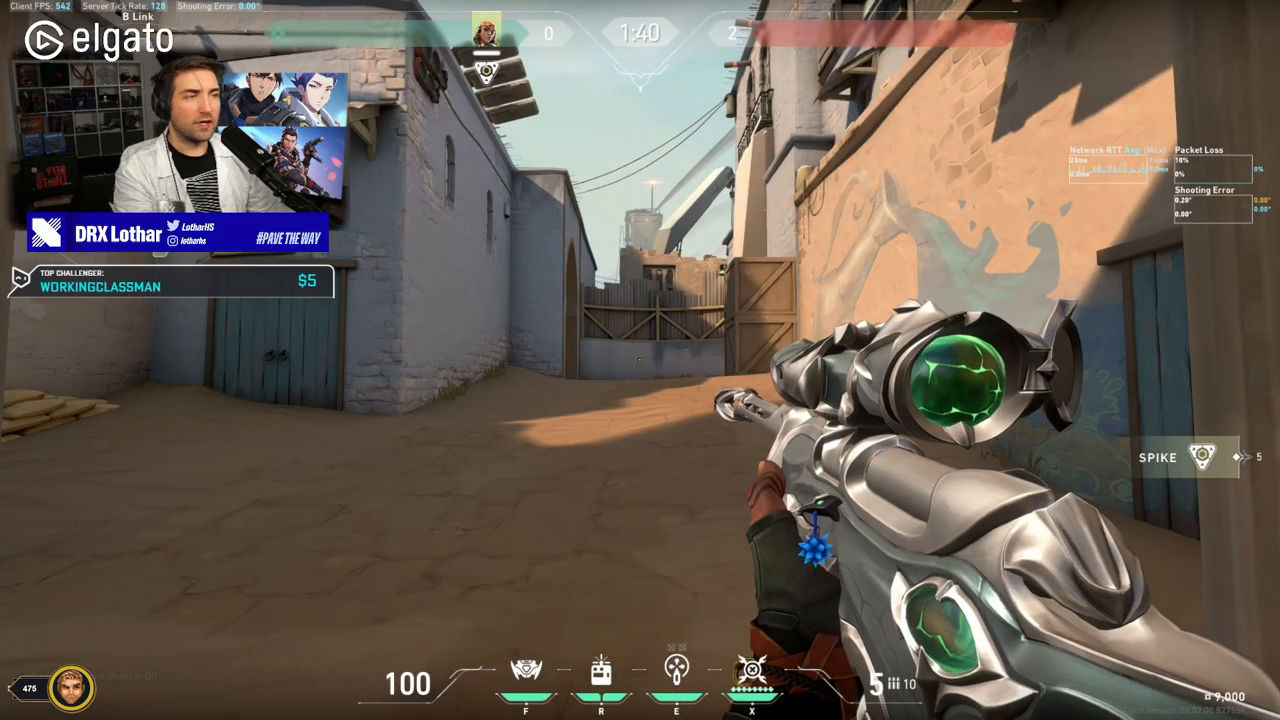
{"action": "right_click", "coordinate": [640, 360]}
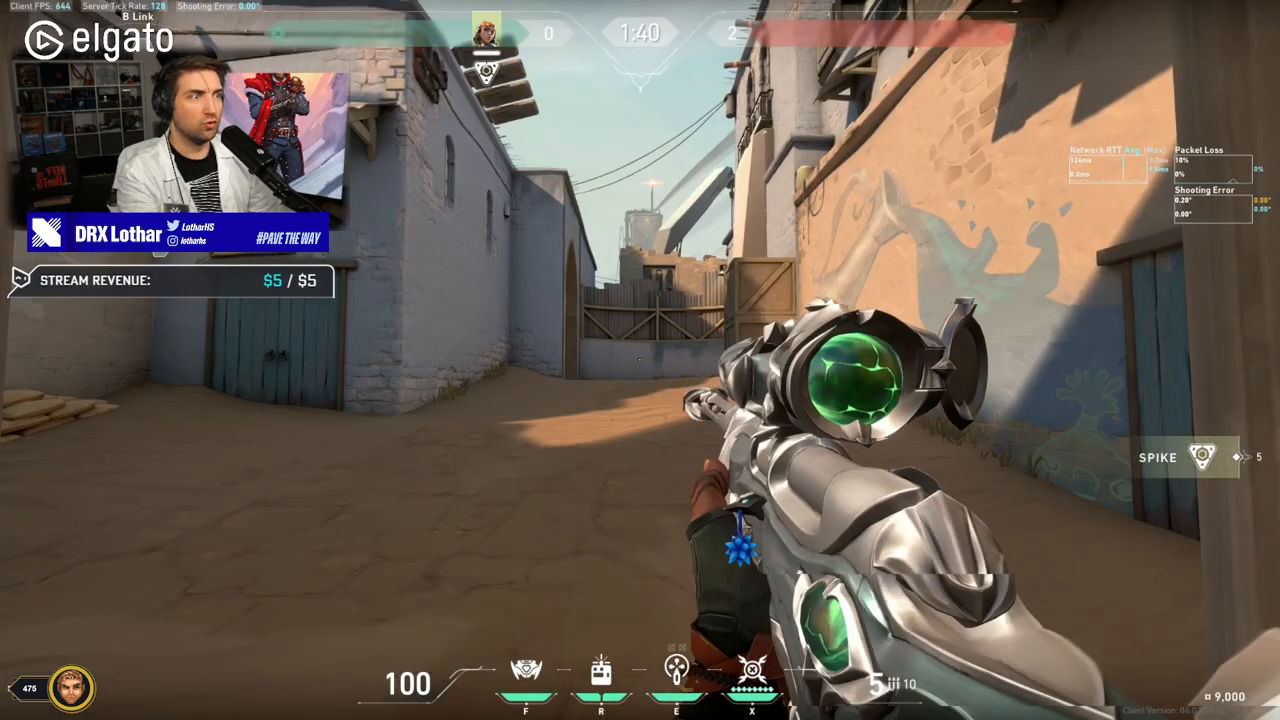
{"action": "key", "text": "Escape"}
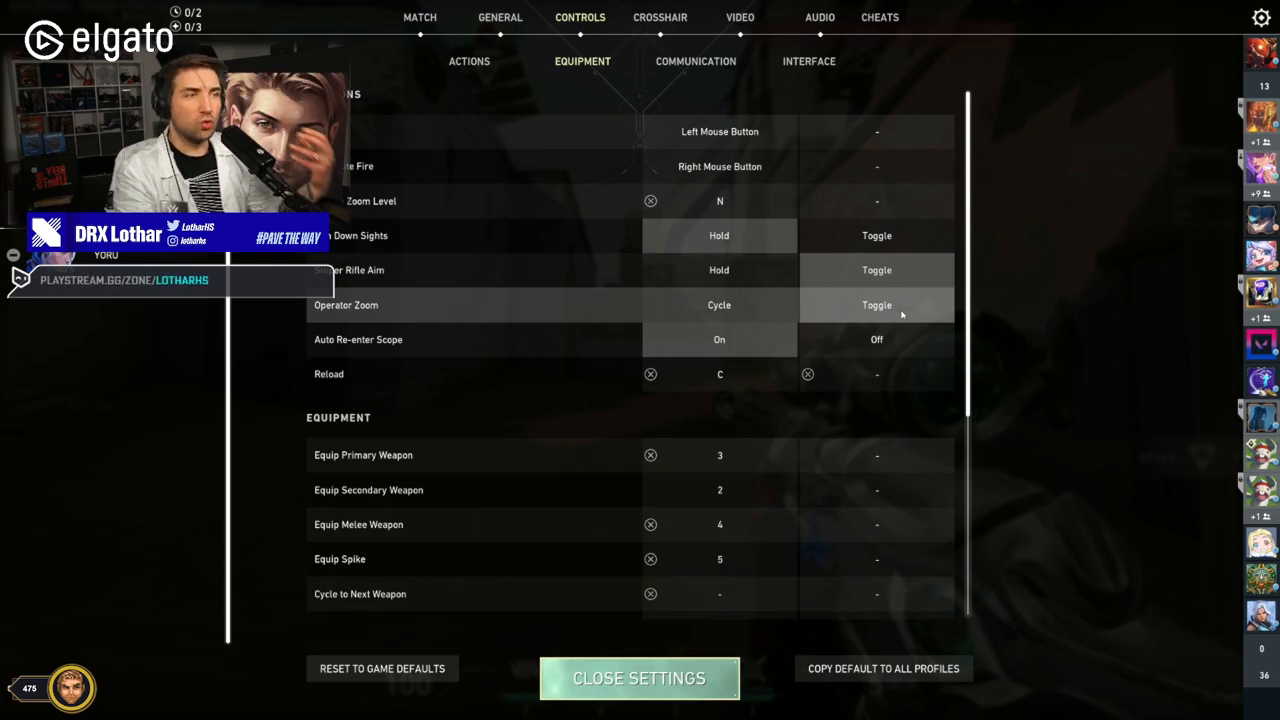
Set Sniper Rifle Aim to Hold, leaving Operator Zoom unavailable
{"action": "left_click", "coordinate": [639, 678]}
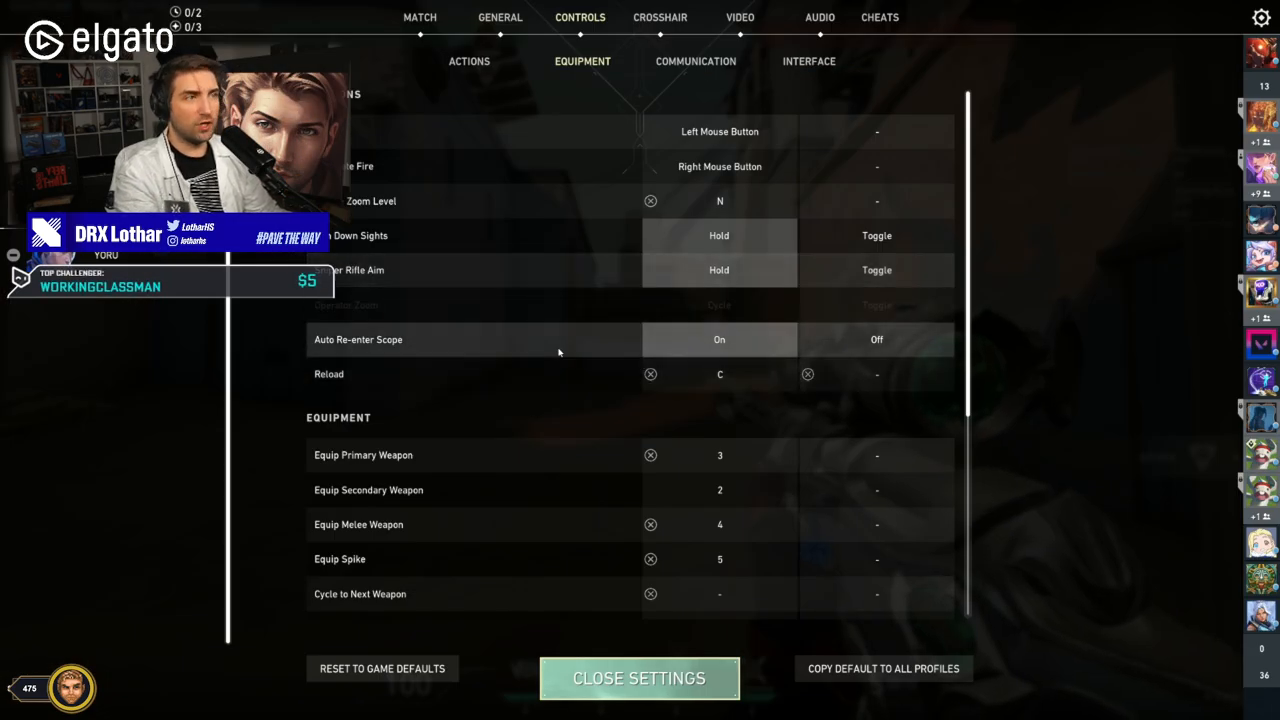
{"action": "left_click", "coordinate": [638, 678]}
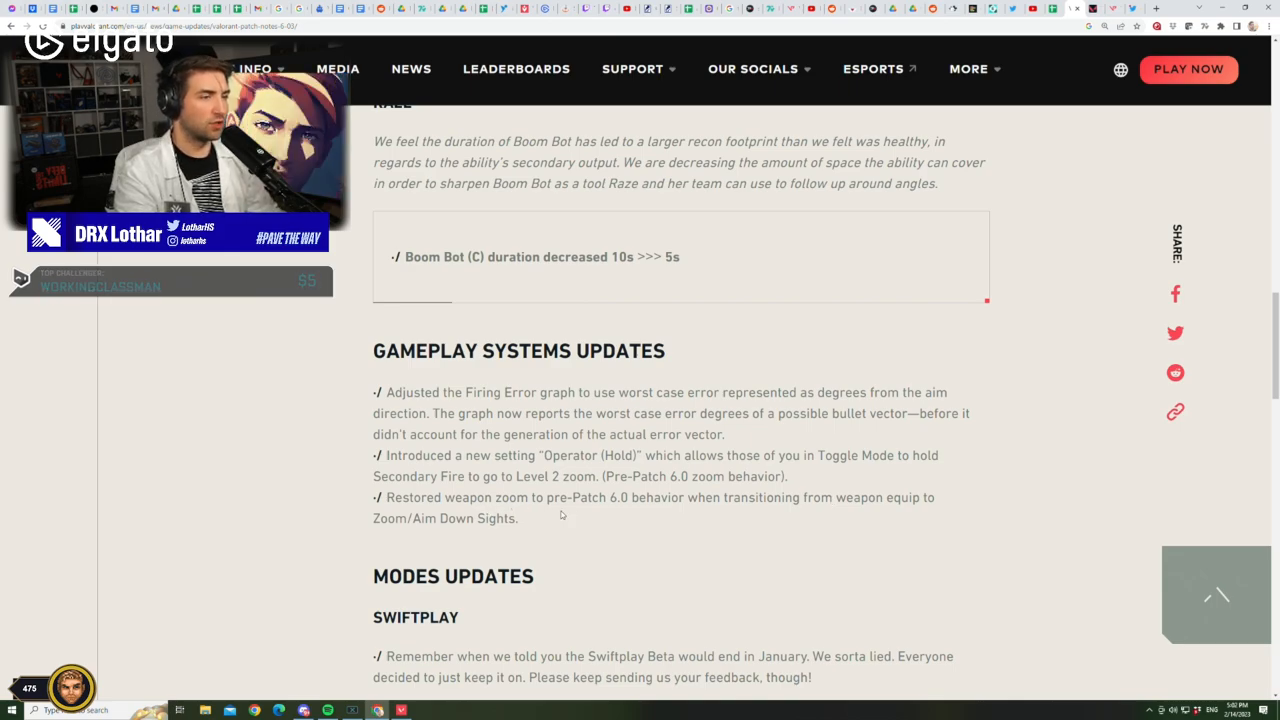
Scroll through the gameplay and general updates, highlighting the Swiftplay Beta paragraph, to Bug Fixes
{"action": "scroll", "scroll_direction": "down", "scroll_amount": 3}
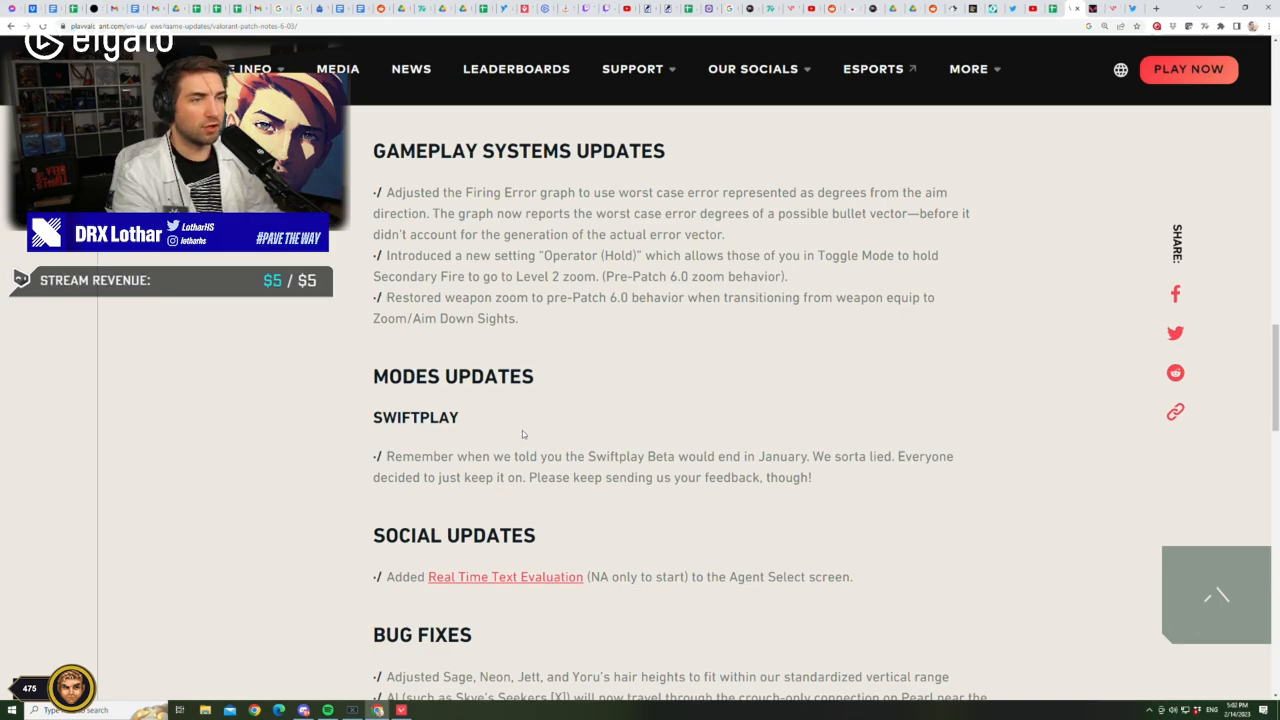
{"action": "scroll", "scroll_direction": "down", "scroll_amount": 3}
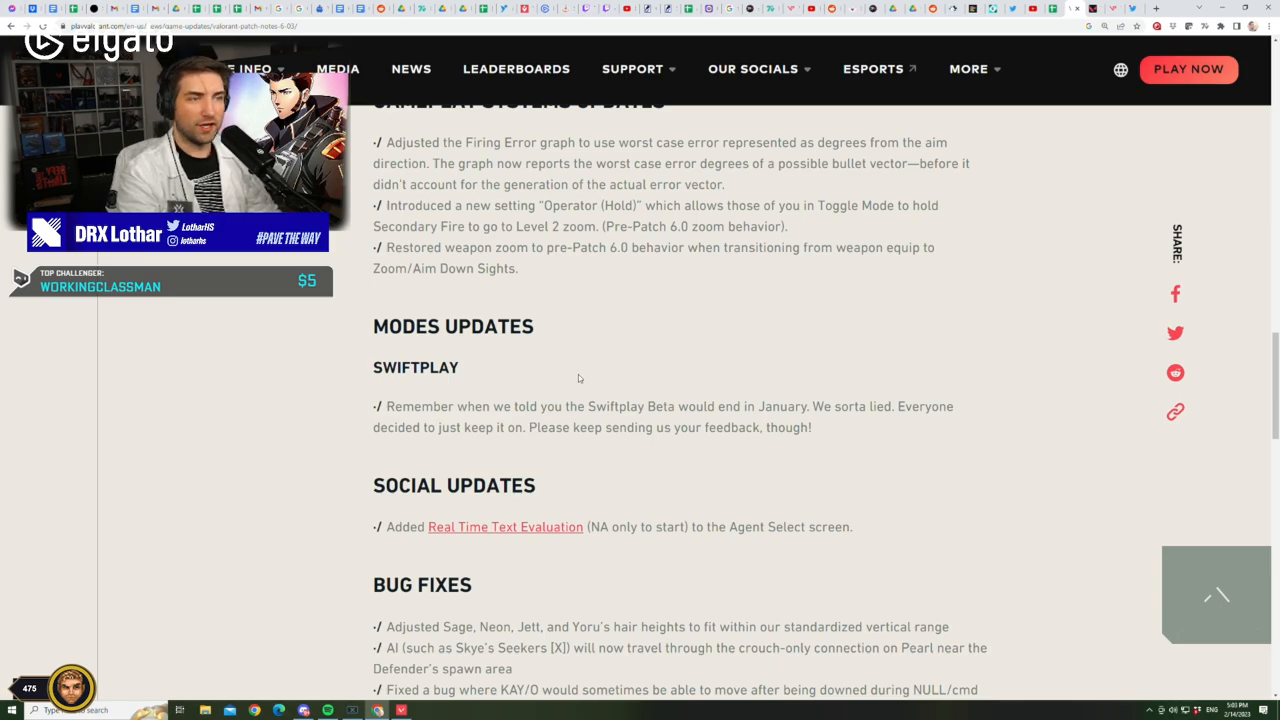
{"action": "mouse_move", "coordinate": [607, 366]}
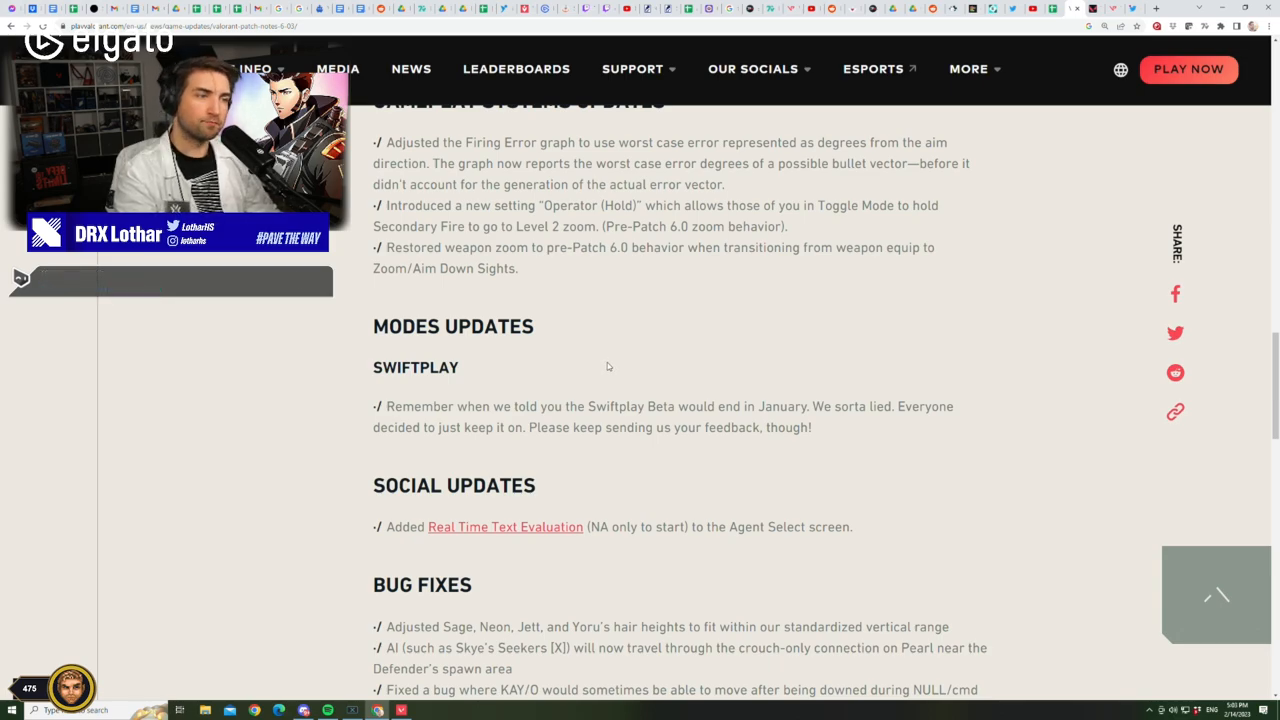
{"action": "left_click_drag", "start_coordinate": [386, 406], "coordinate": [808, 427]}
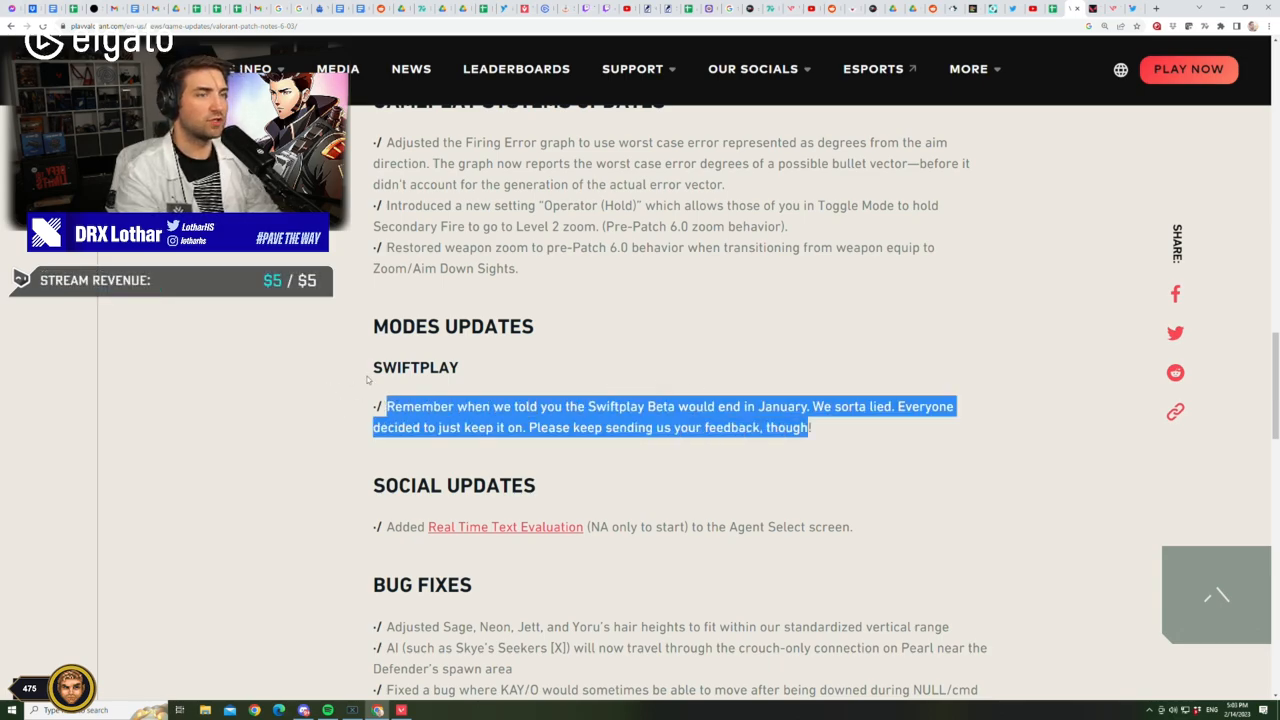
{"action": "scroll", "scroll_direction": "down", "scroll_amount": 3}
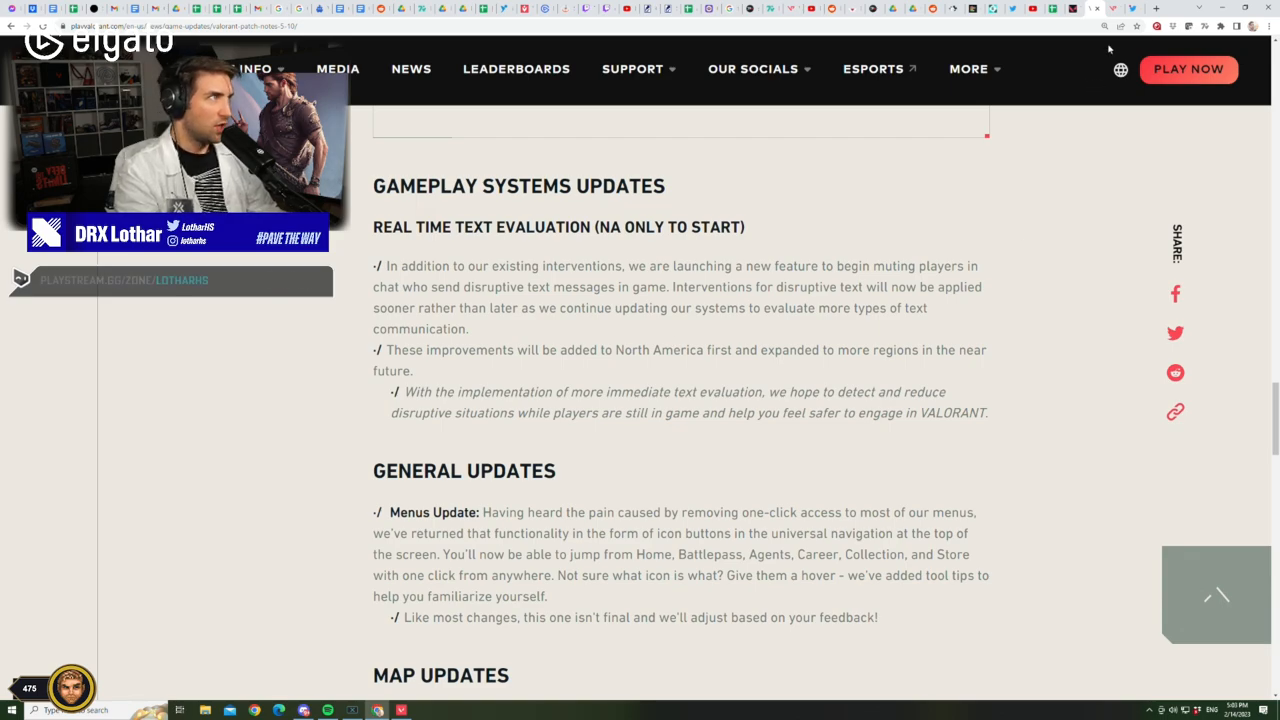
{"action": "scroll", "scroll_direction": "down", "scroll_amount": 3}
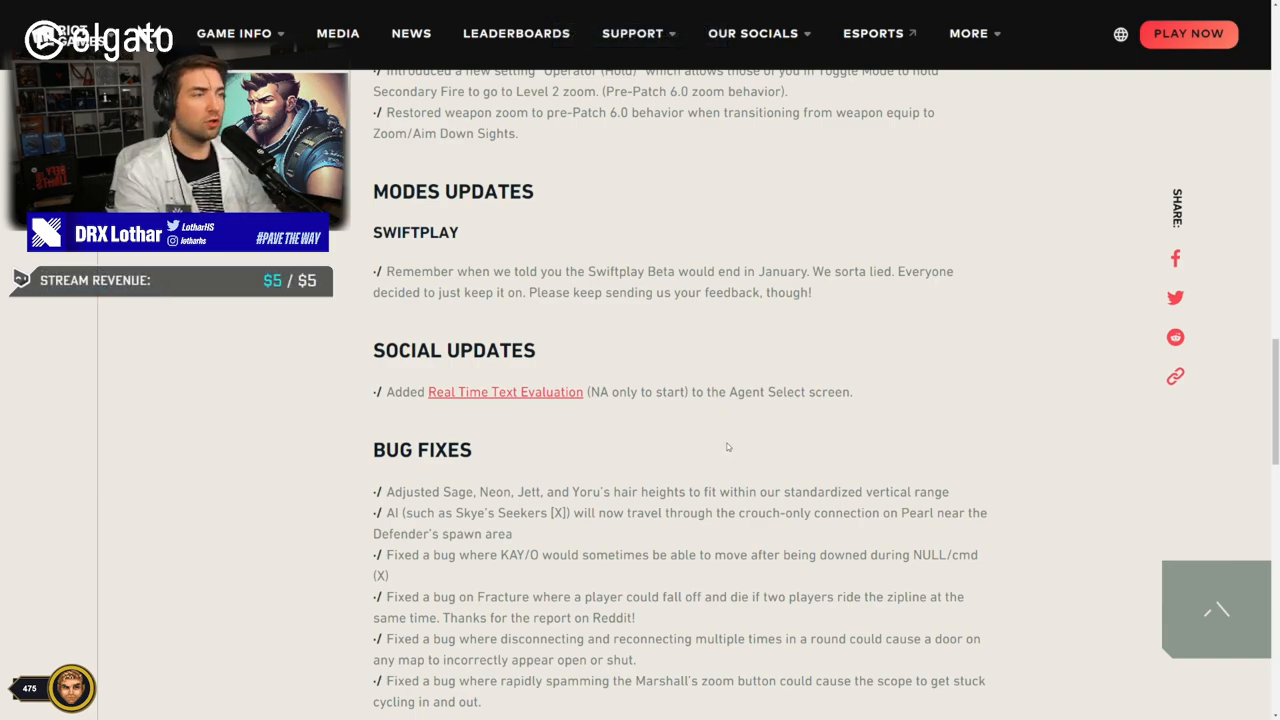
Highlight the bug fix line about Sage, Neon, Jett and Yoru's hair heights
{"action": "scroll", "scroll_direction": "down", "scroll_amount": 3}
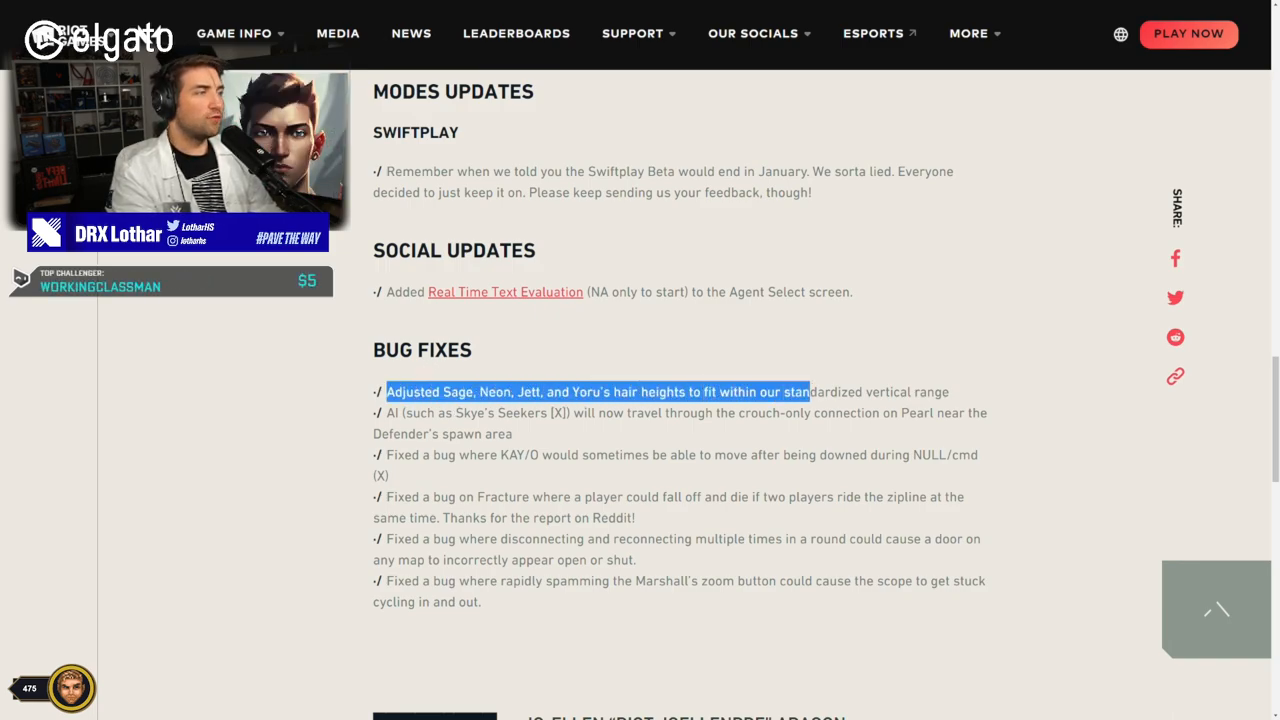
{"action": "left_click_drag", "start_coordinate": [810, 391], "coordinate": [885, 391]}
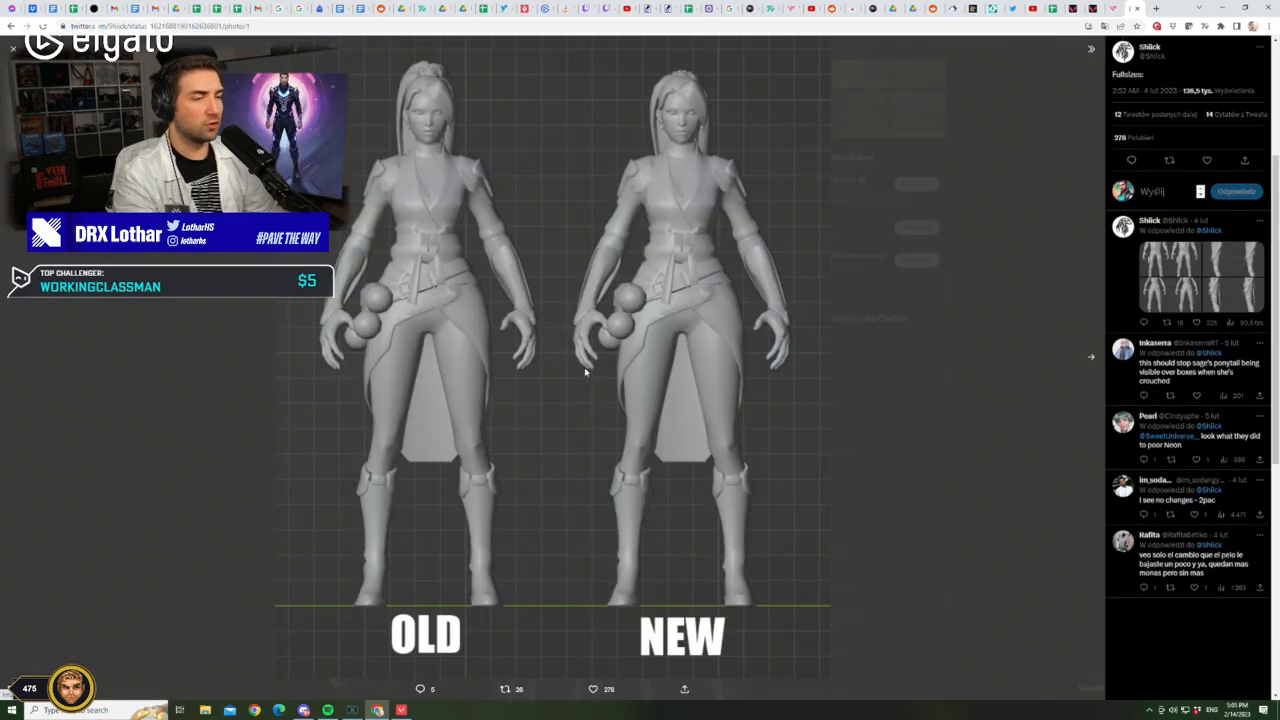
{"action": "mouse_move", "coordinate": [563, 370]}
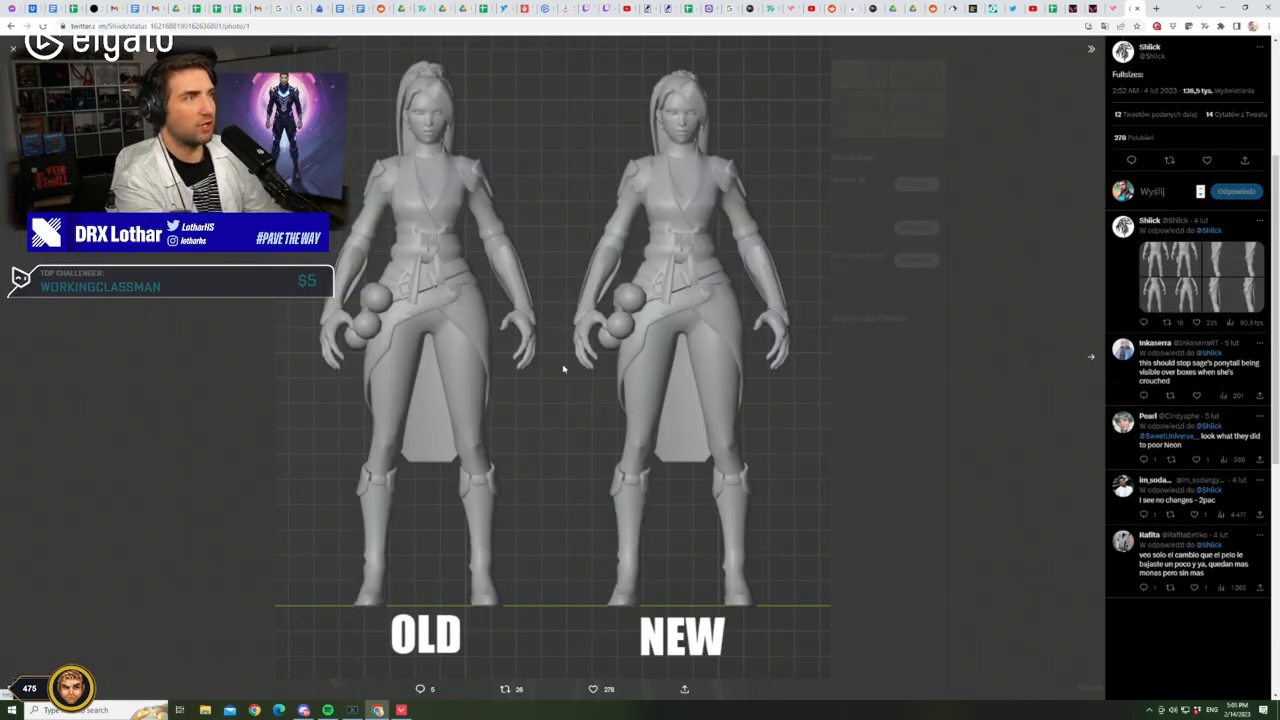
Show the OLD versus NEW front-view model comparison image fullscreen
{"action": "key", "text": "f11"}
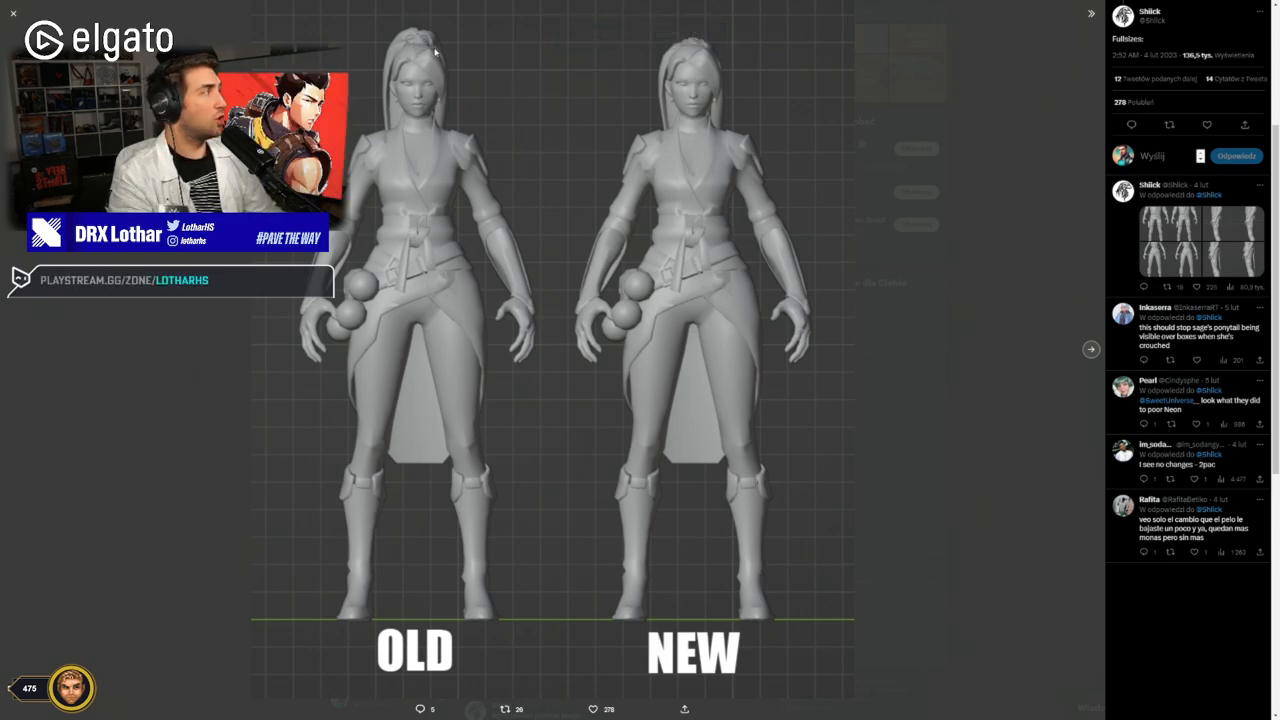
{"action": "mouse_move", "coordinate": [716, 48]}
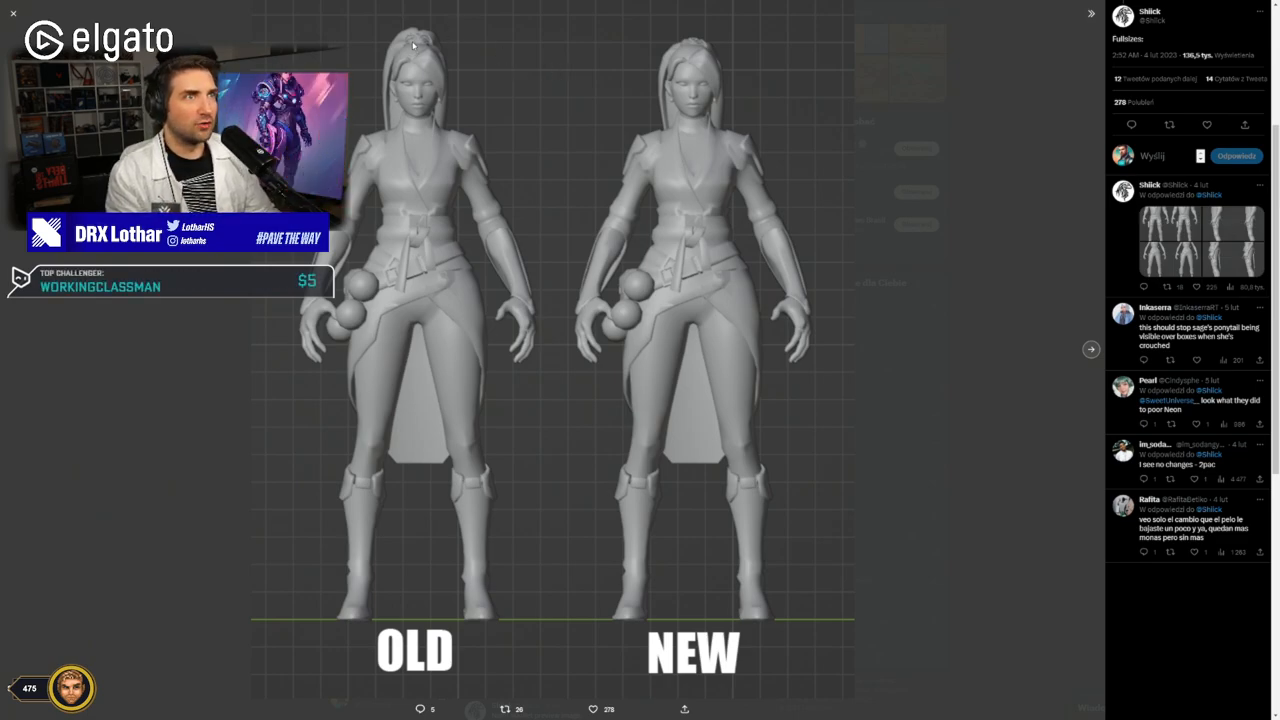
{"action": "mouse_move", "coordinate": [1091, 351]}
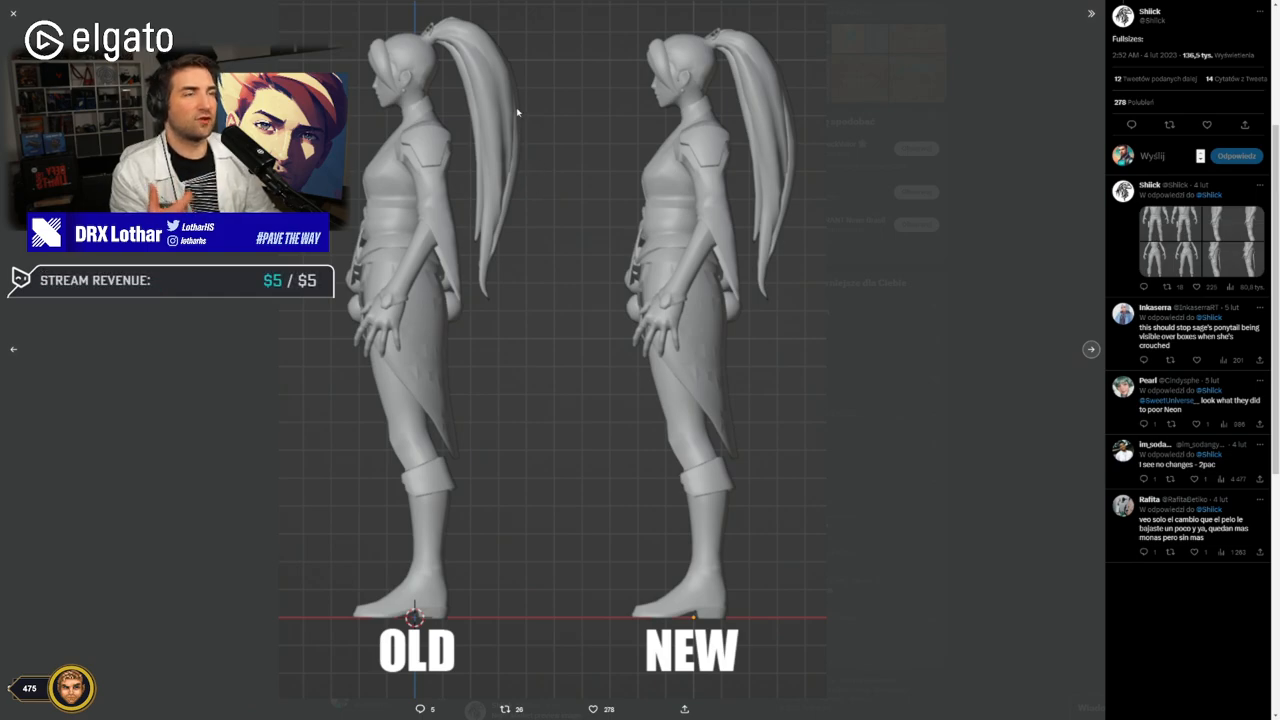
{"action": "mouse_move", "coordinate": [1098, 345]}
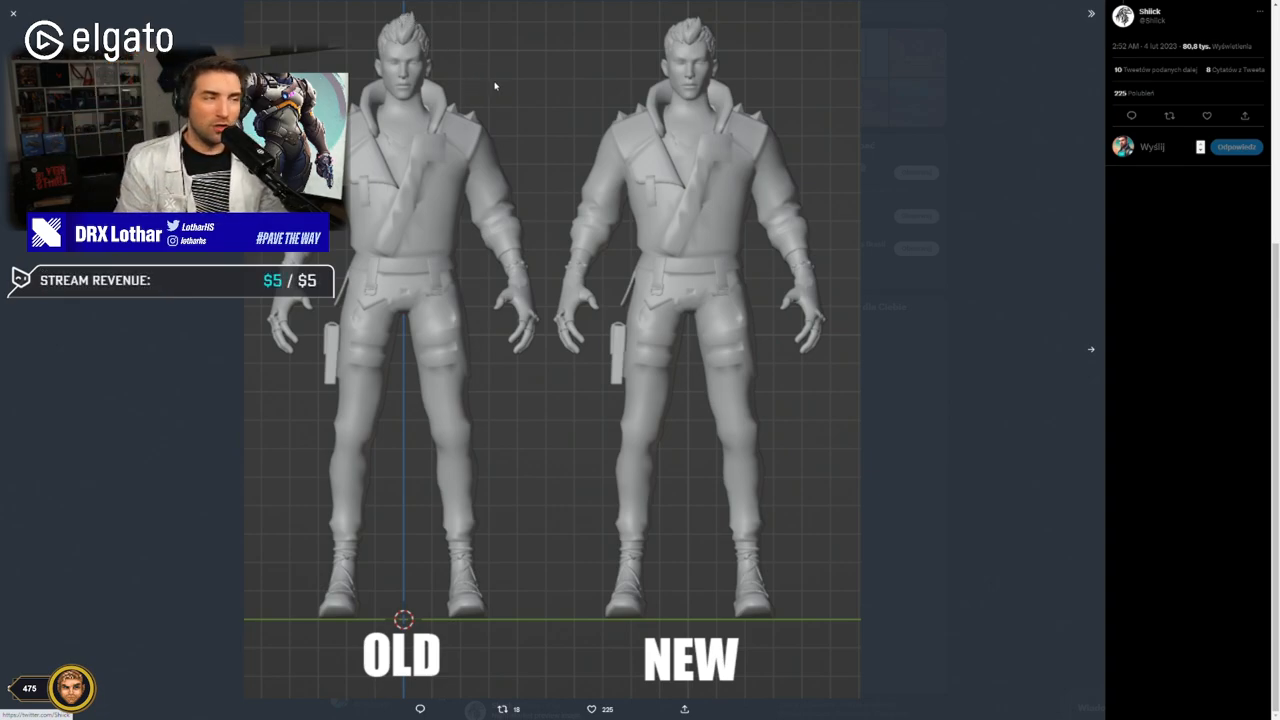
{"action": "mouse_move", "coordinate": [1091, 349]}
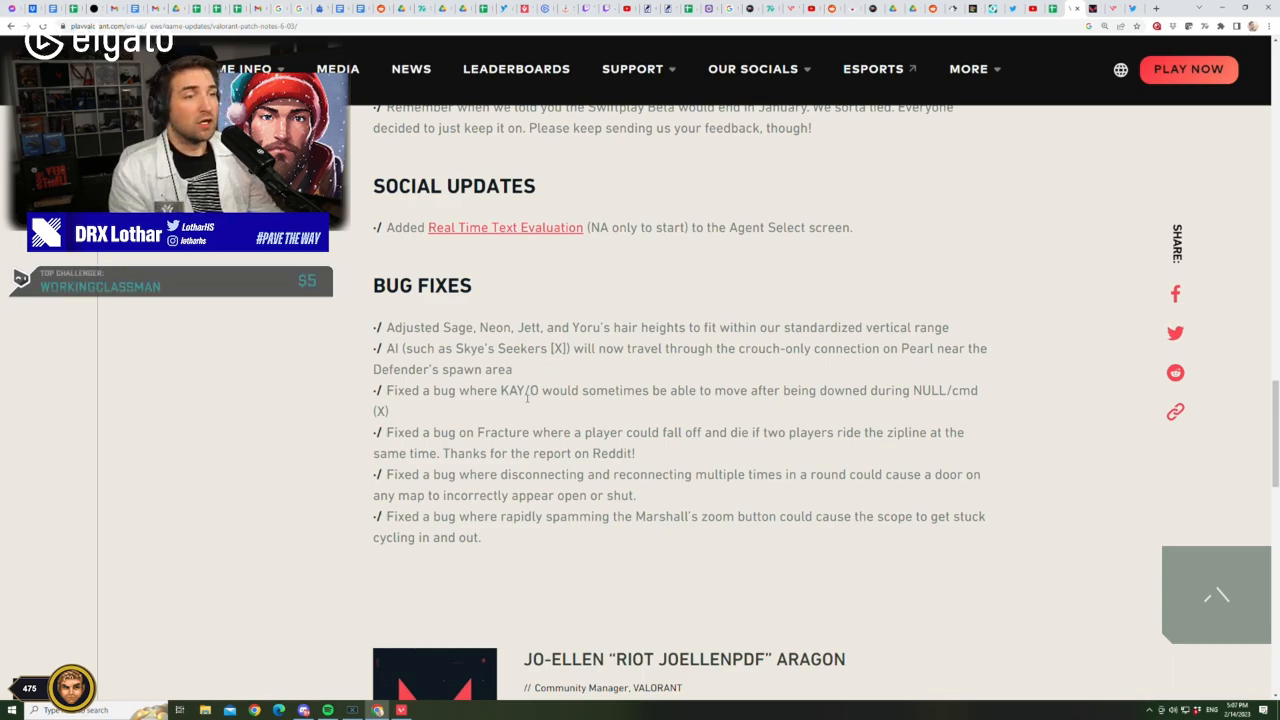
{"action": "mouse_move", "coordinate": [399, 446]}
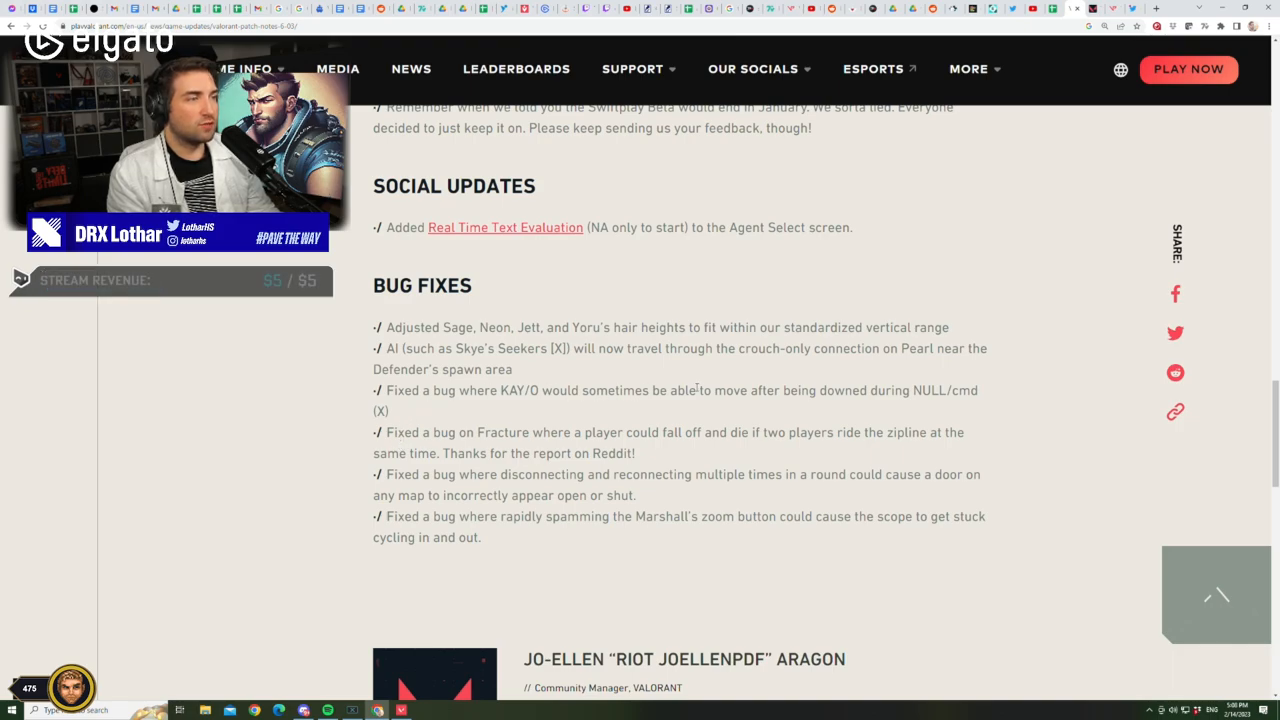
{"action": "mouse_move", "coordinate": [990, 393]}
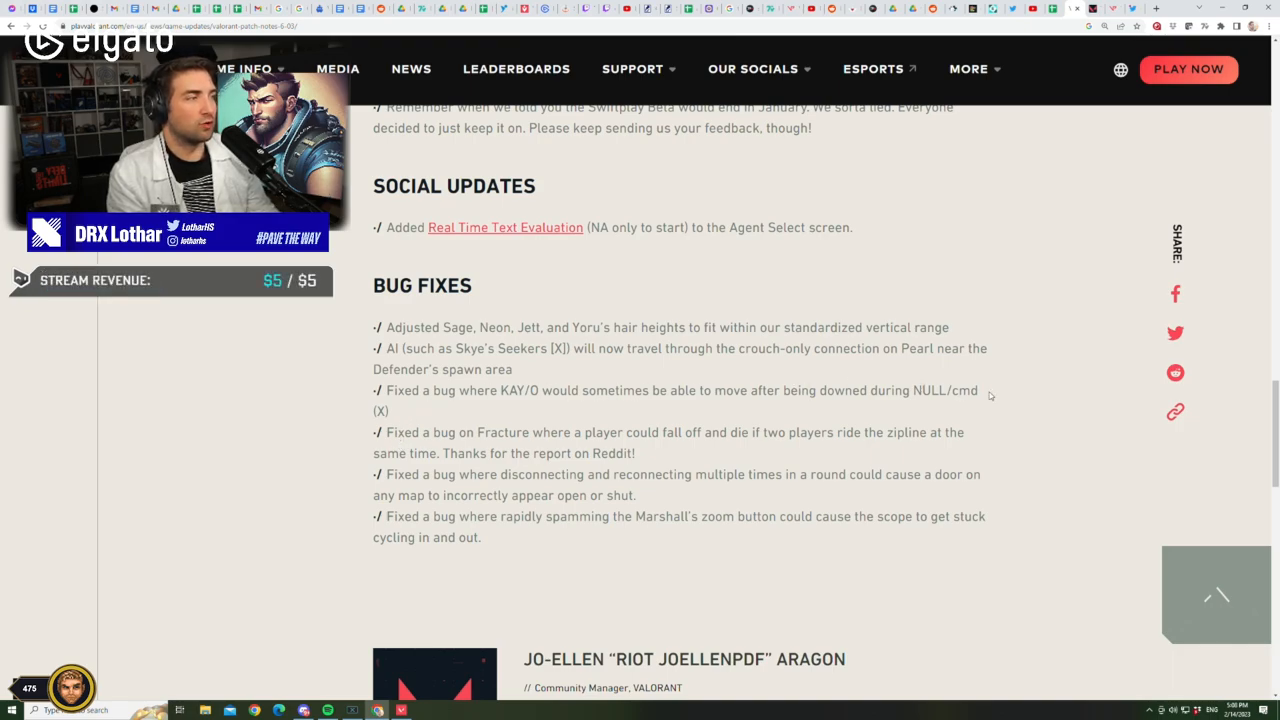
{"action": "mouse_move", "coordinate": [484, 414]}
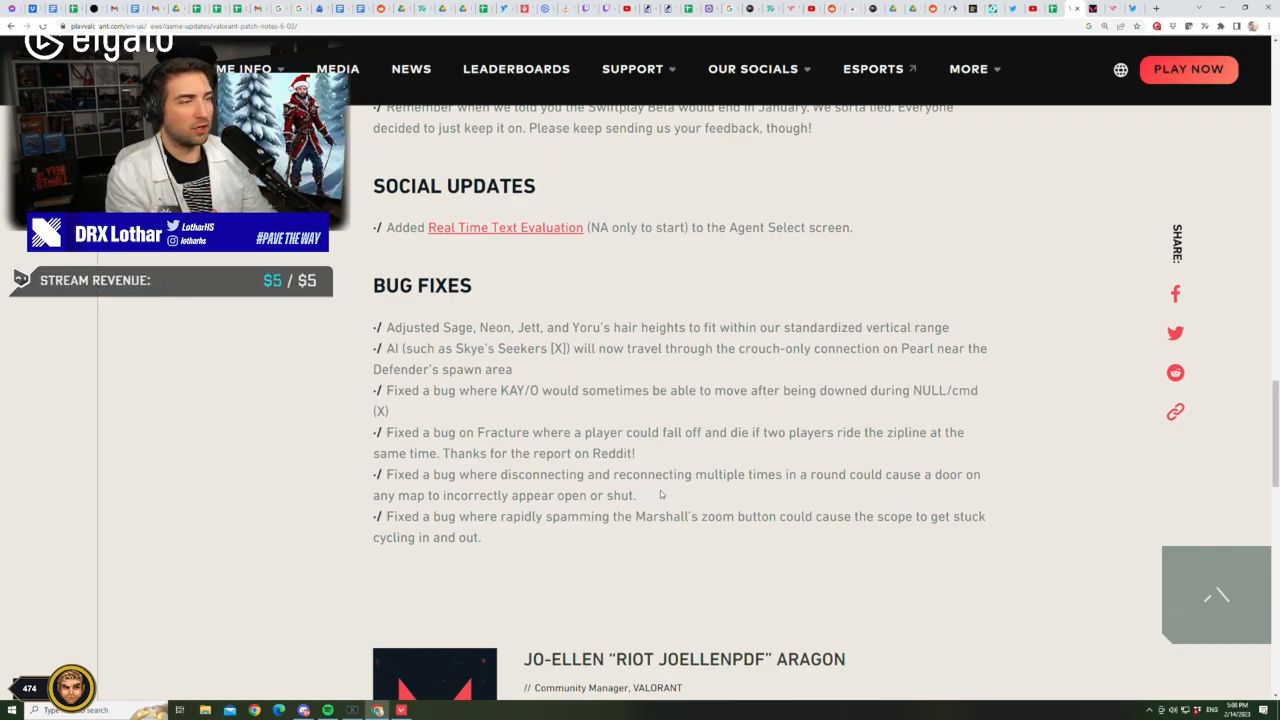
{"action": "mouse_move", "coordinate": [648, 497]}
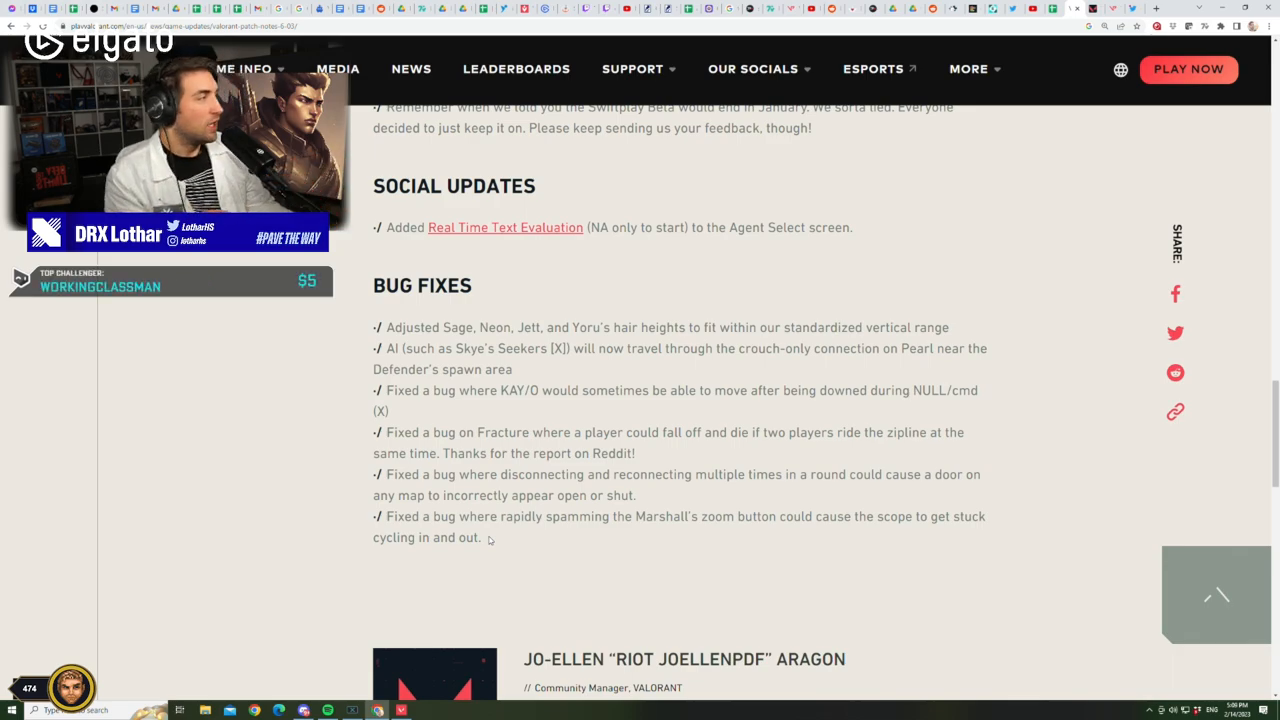
Scroll back up slightly so the Swiftplay heading shows above Social Updates and Bug Fixes
{"action": "scroll", "scroll_direction": "up", "scroll_amount": 3}
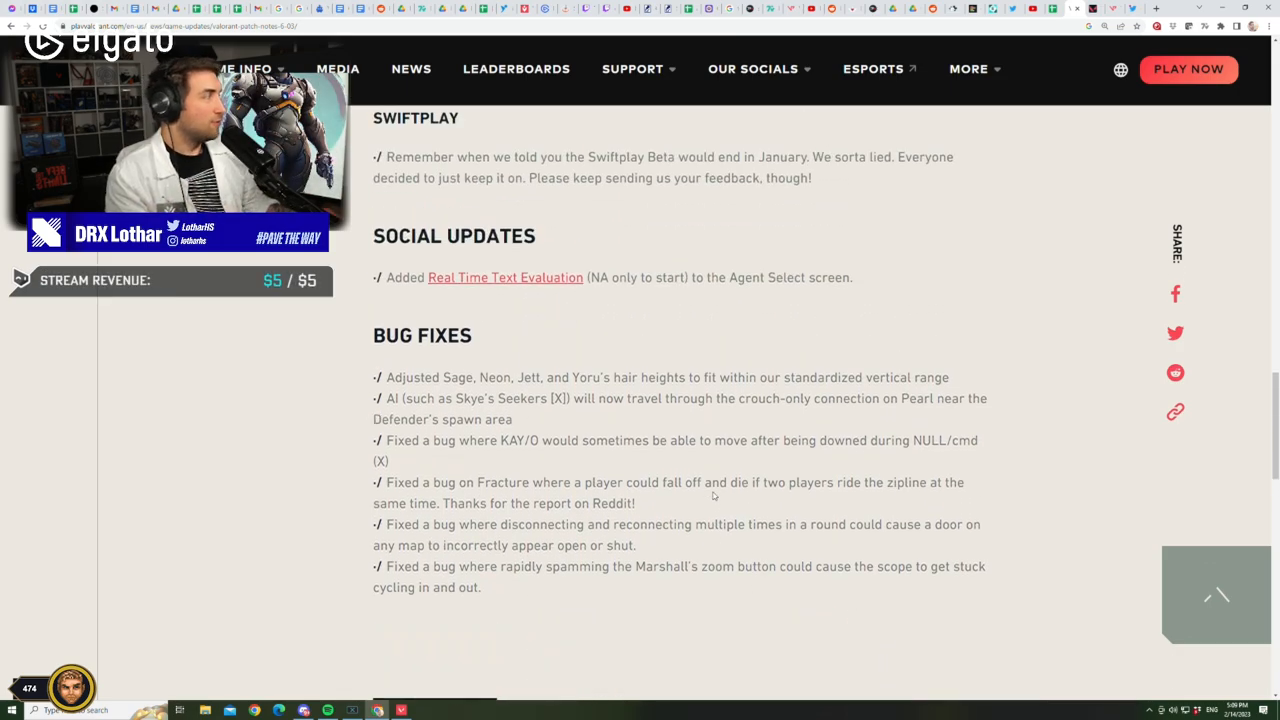